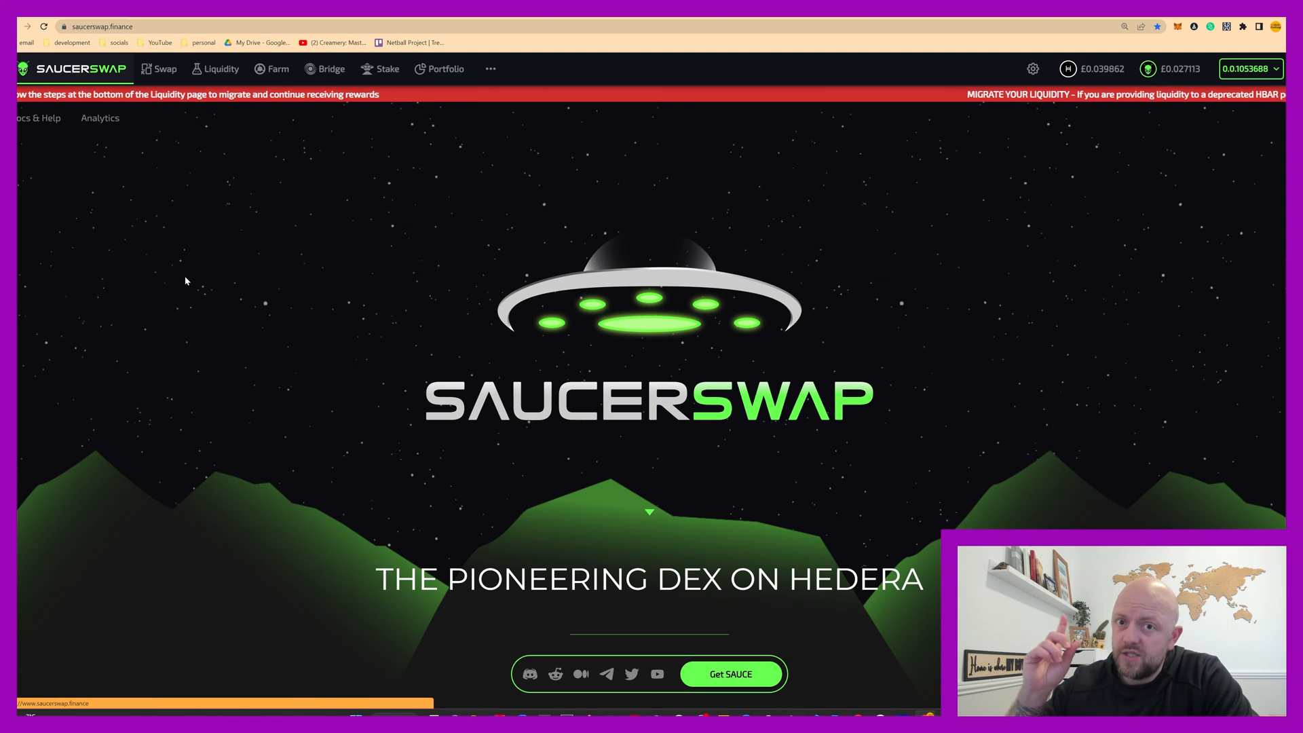
pyautogui.moveTo(135, 147)
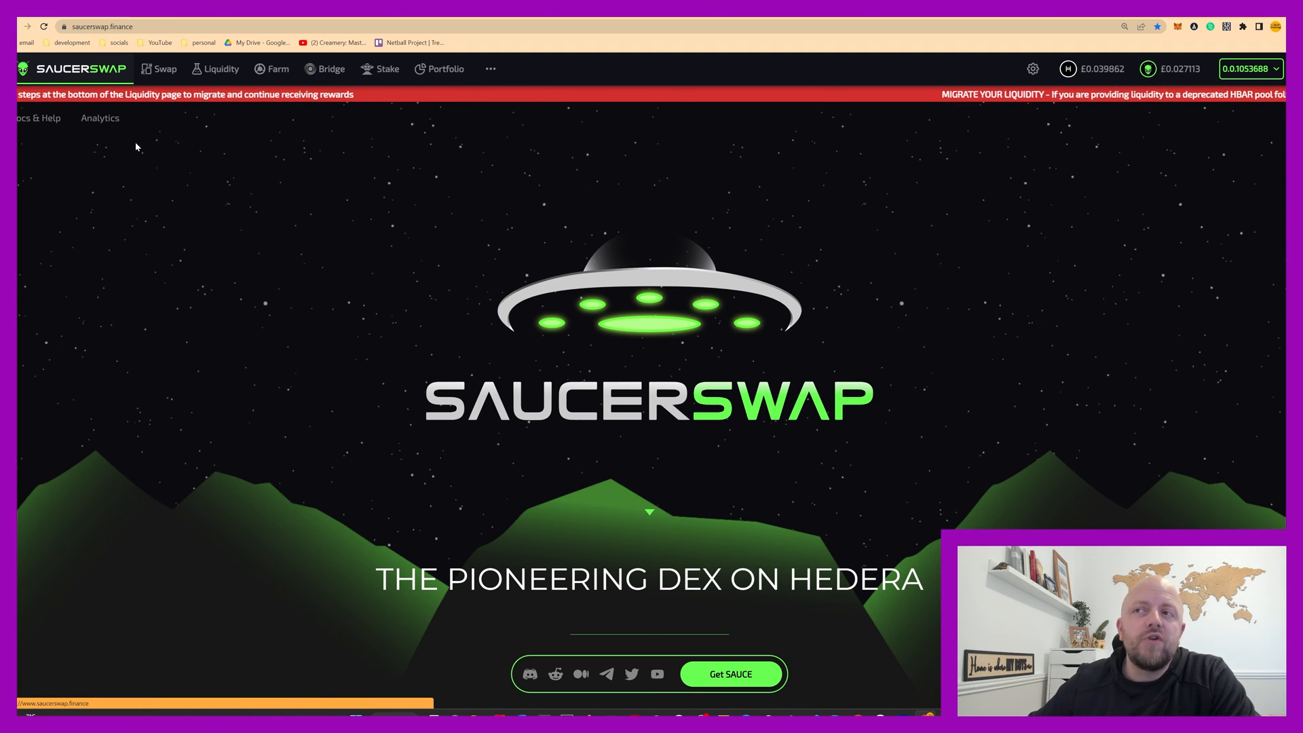
pyautogui.moveTo(249, 119)
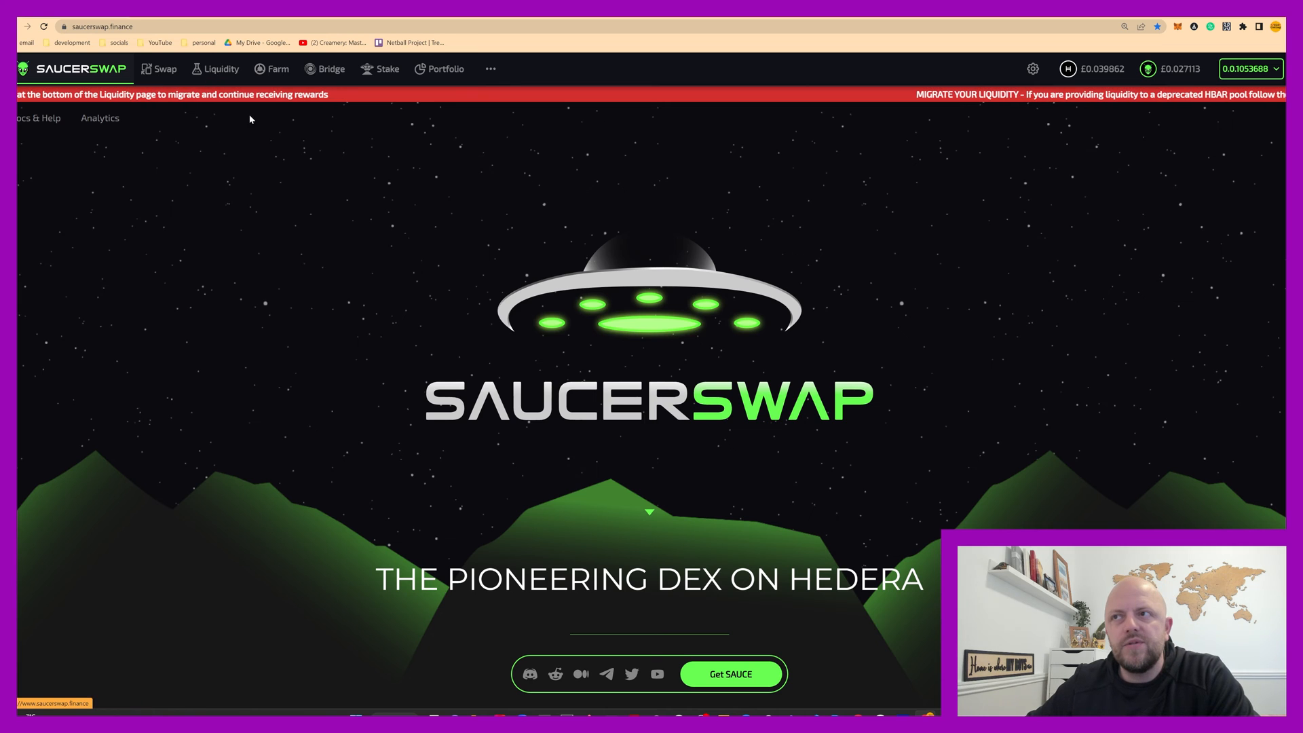
pyautogui.moveTo(254, 291)
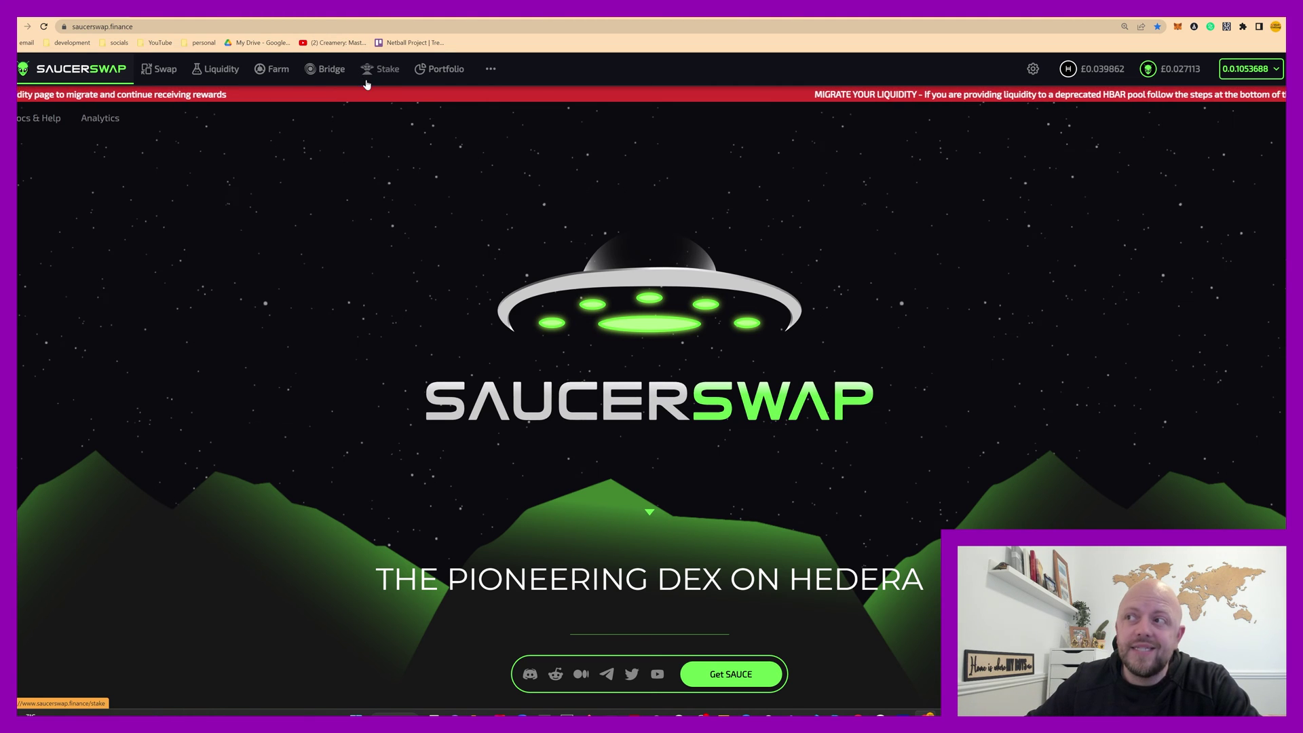
pyautogui.moveTo(369, 235)
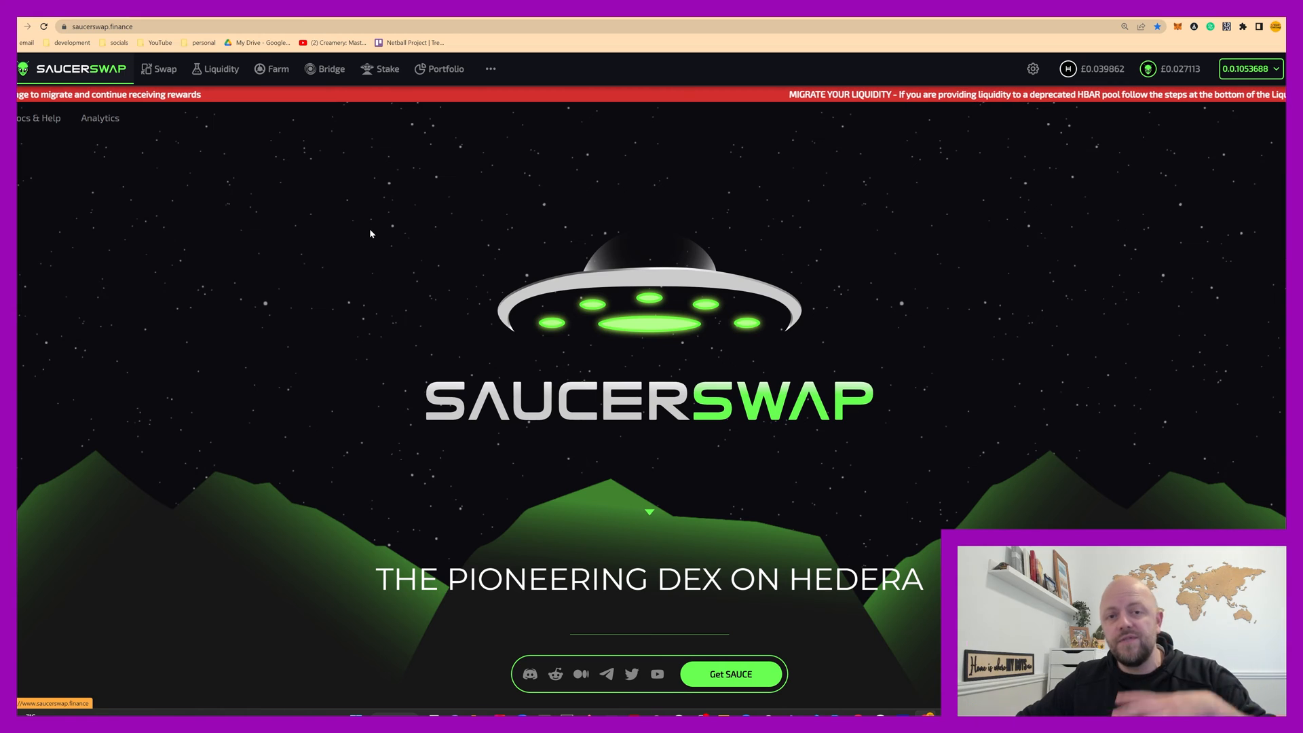
pyautogui.moveTo(313, 235)
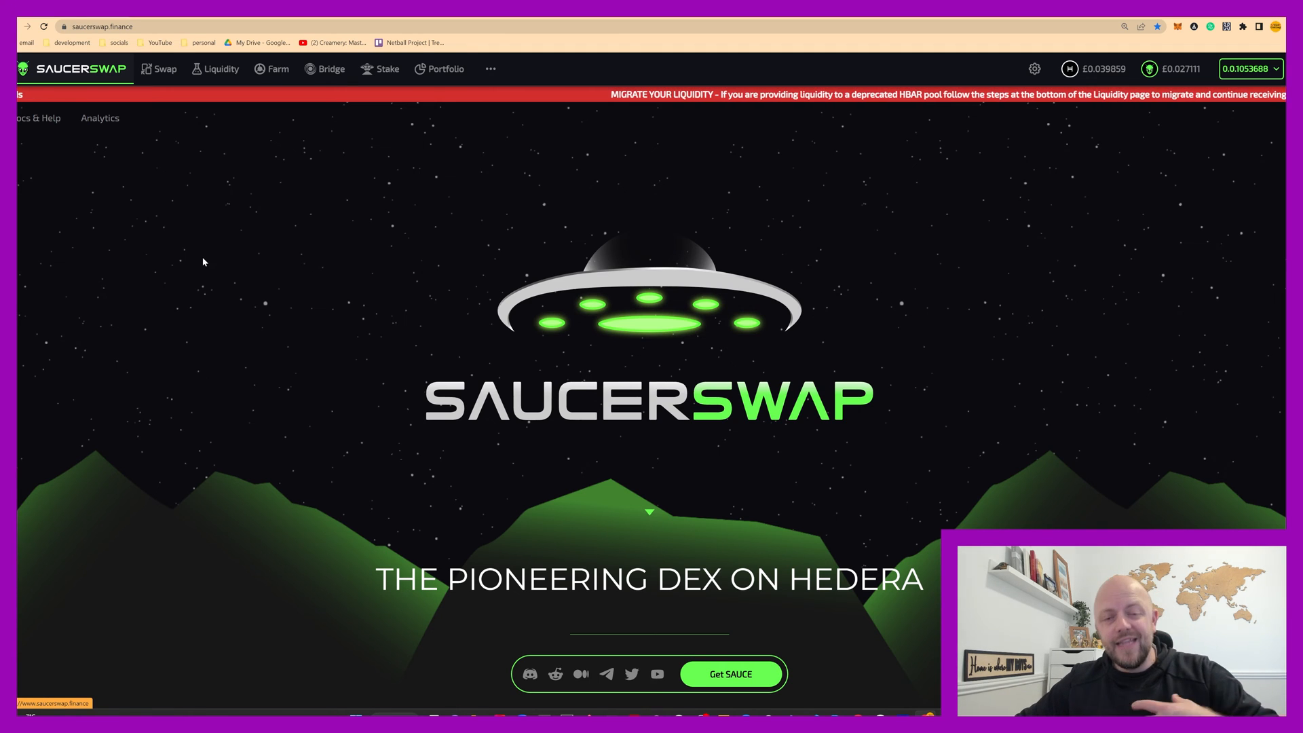
pyautogui.moveTo(339, 152)
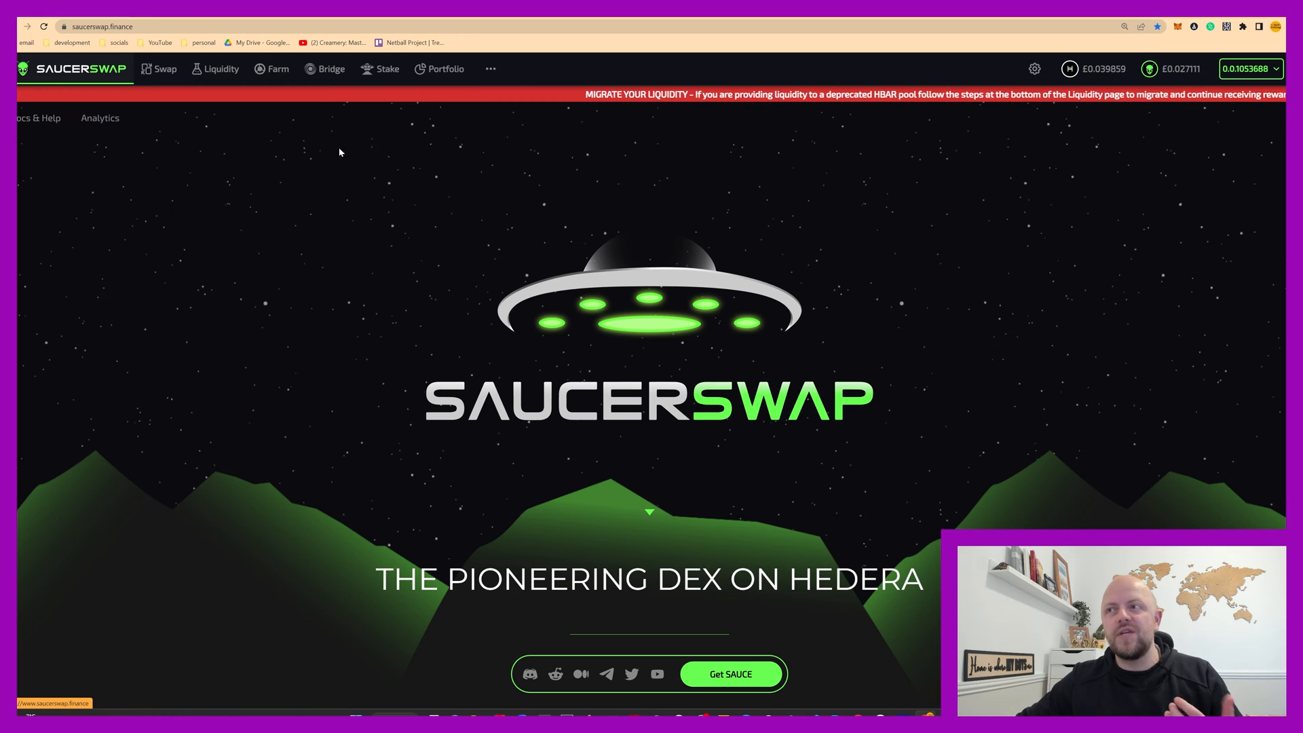
pyautogui.moveTo(324, 191)
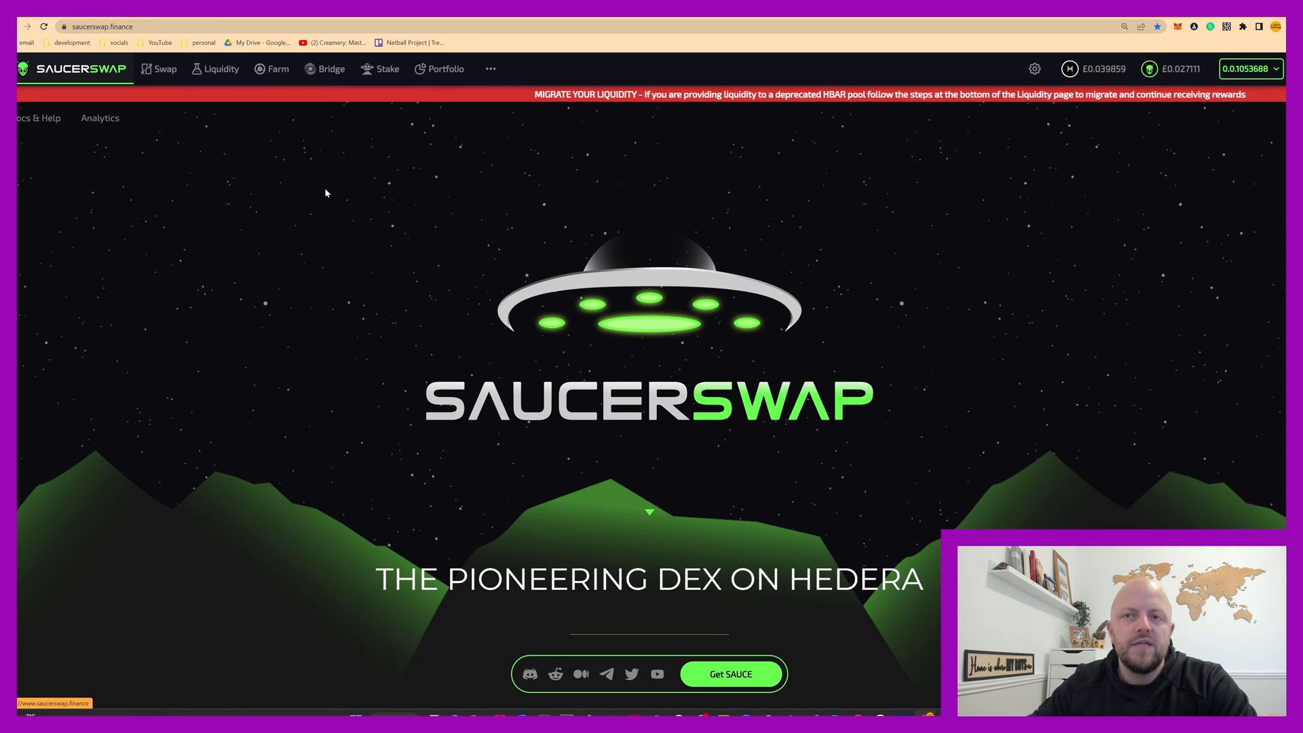
# Review the five-step liquidity migration instructions below the HBAR–SAUCE supply form.
pyautogui.click(220, 69)
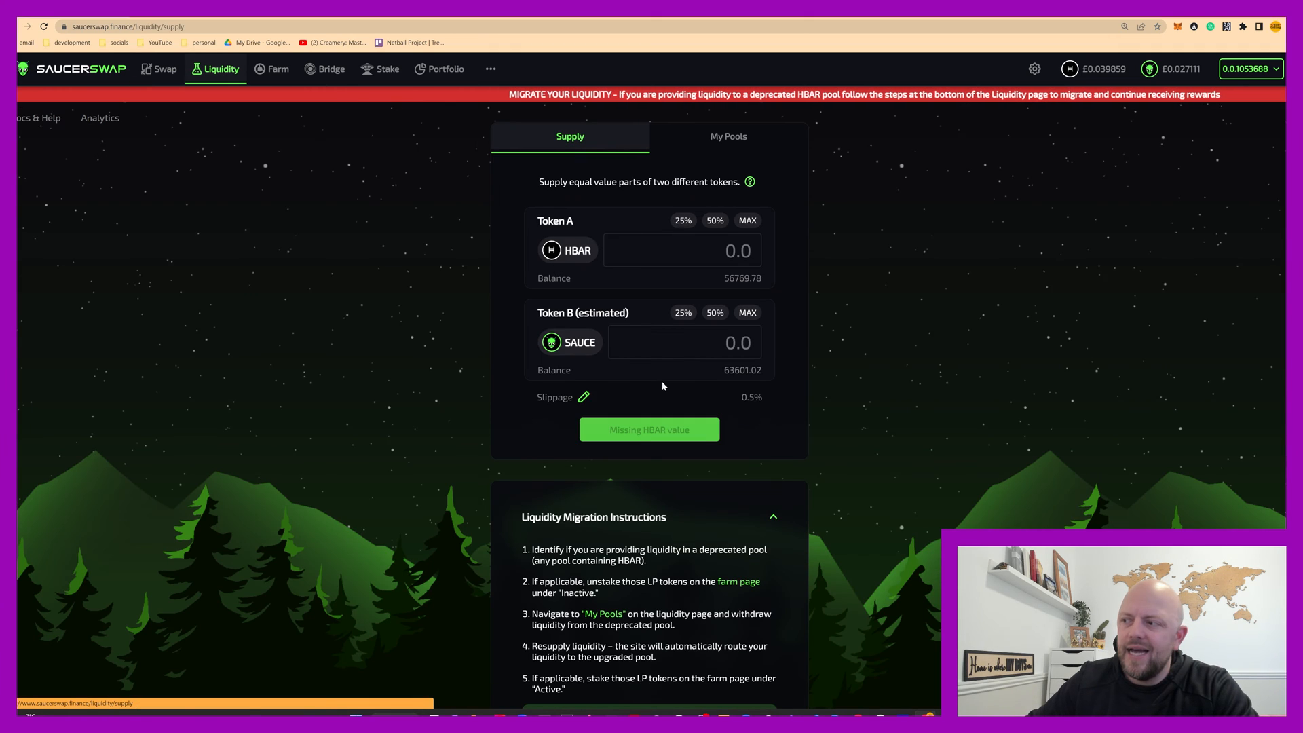
pyautogui.scroll(-3)
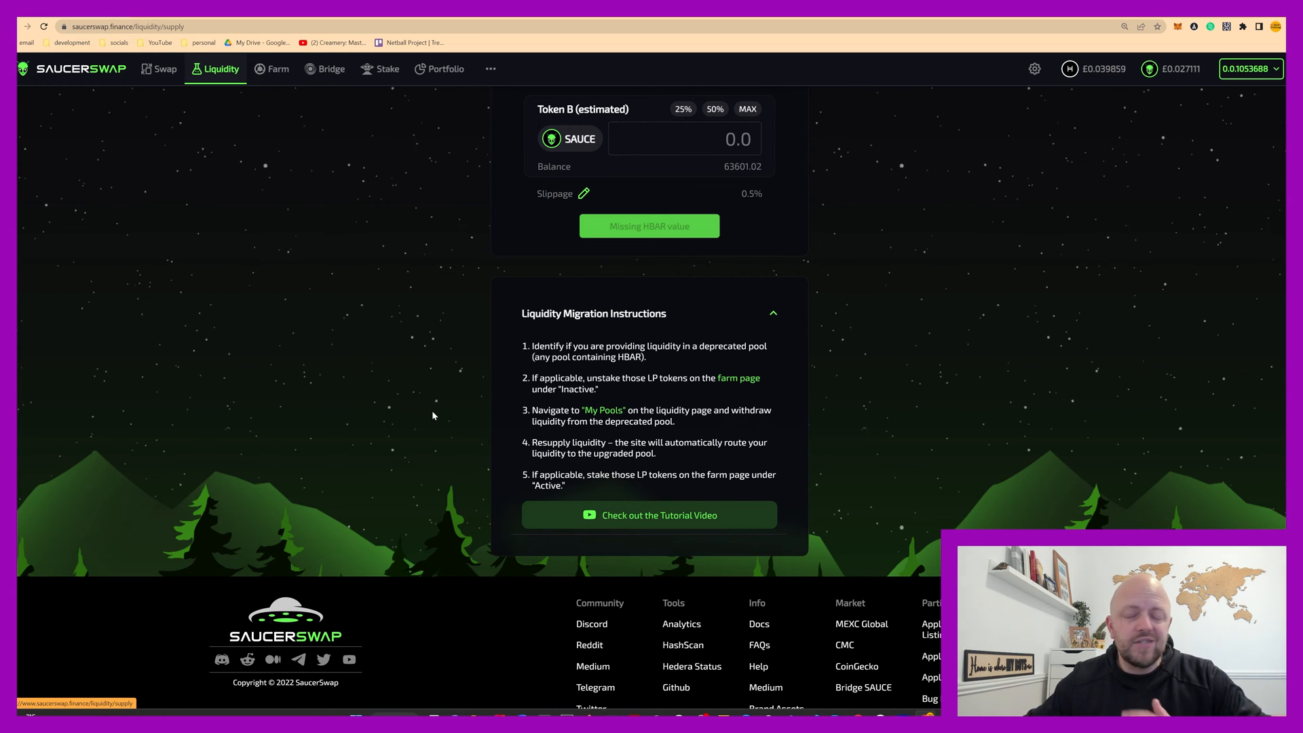
pyautogui.moveTo(407, 395)
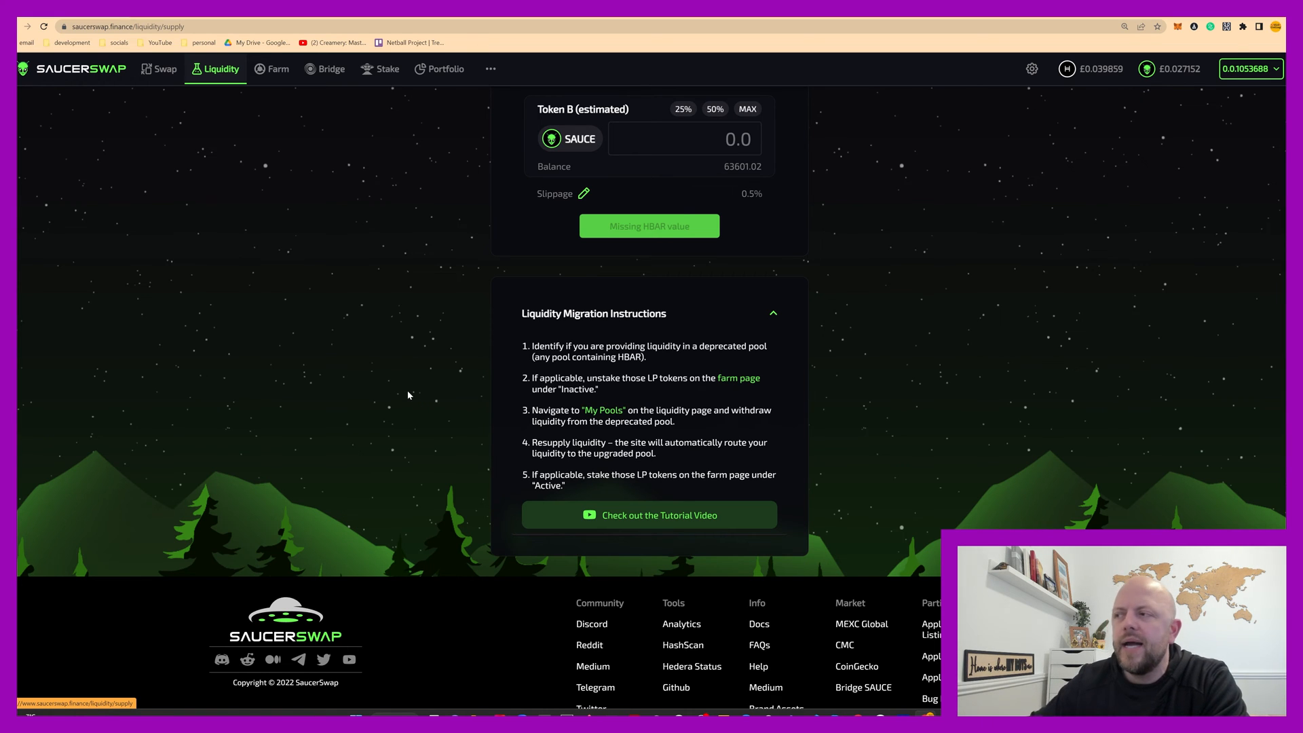
pyautogui.scroll(3)
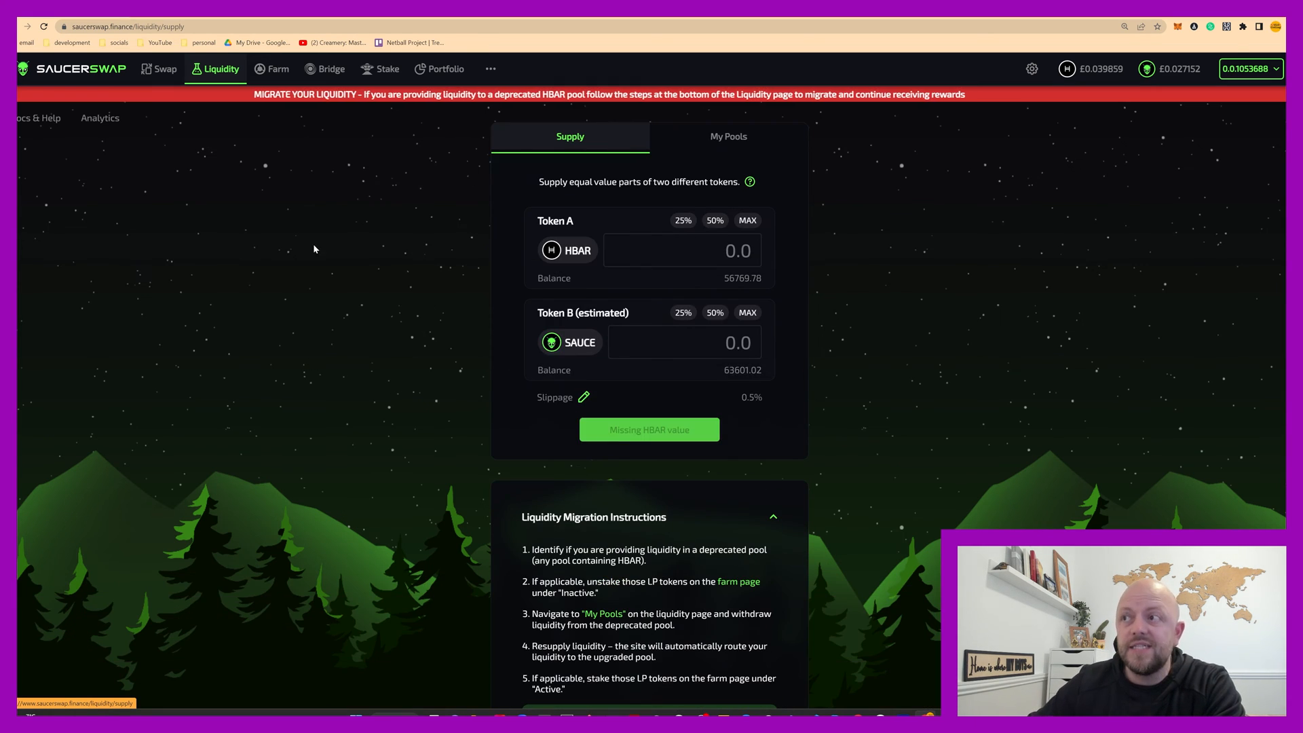
# Go to the Stake page outlining the three SAUCE staking phases.
pyautogui.click(384, 69)
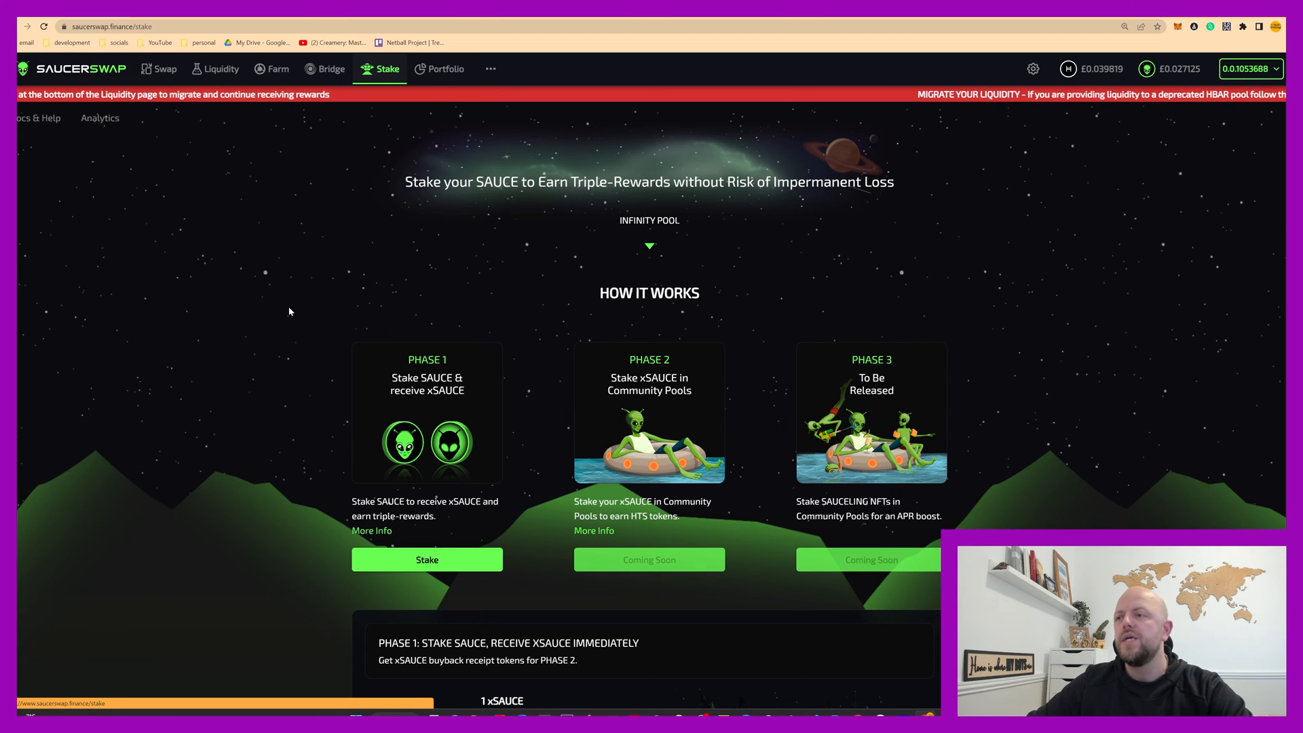
pyautogui.moveTo(595, 208)
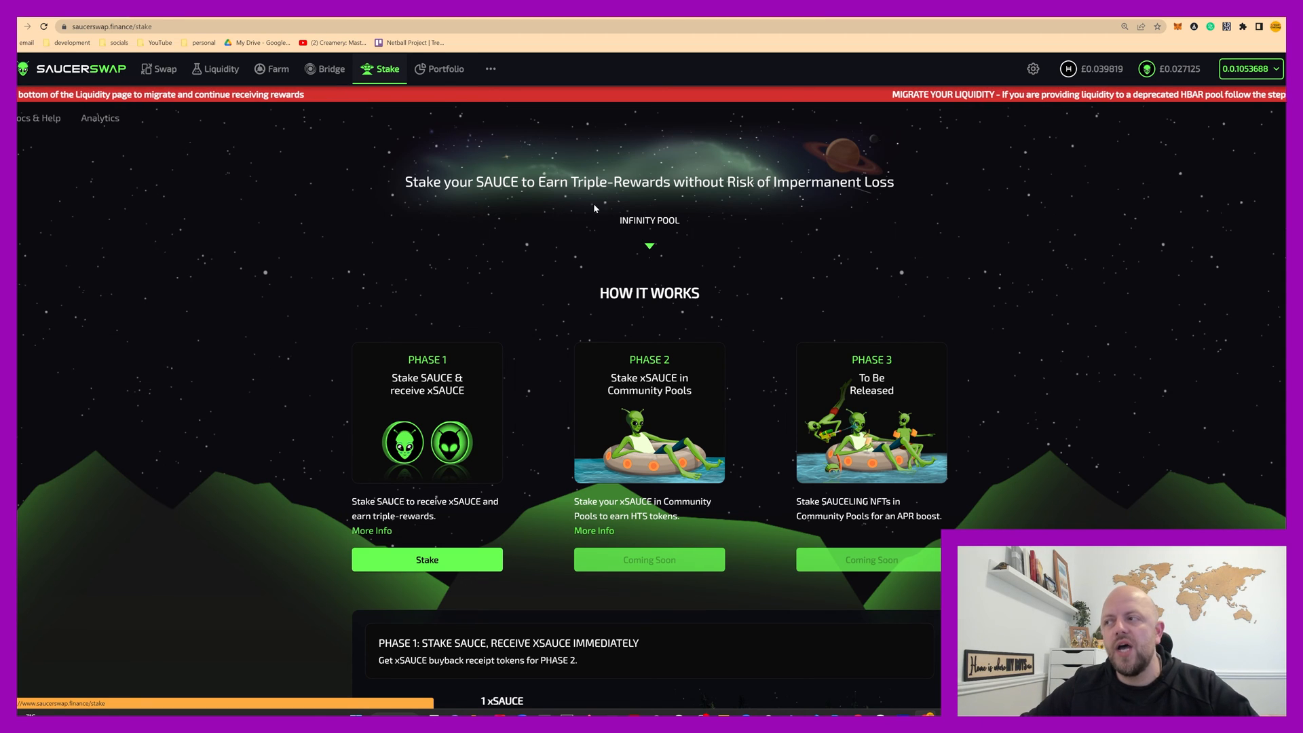
pyautogui.moveTo(723, 194)
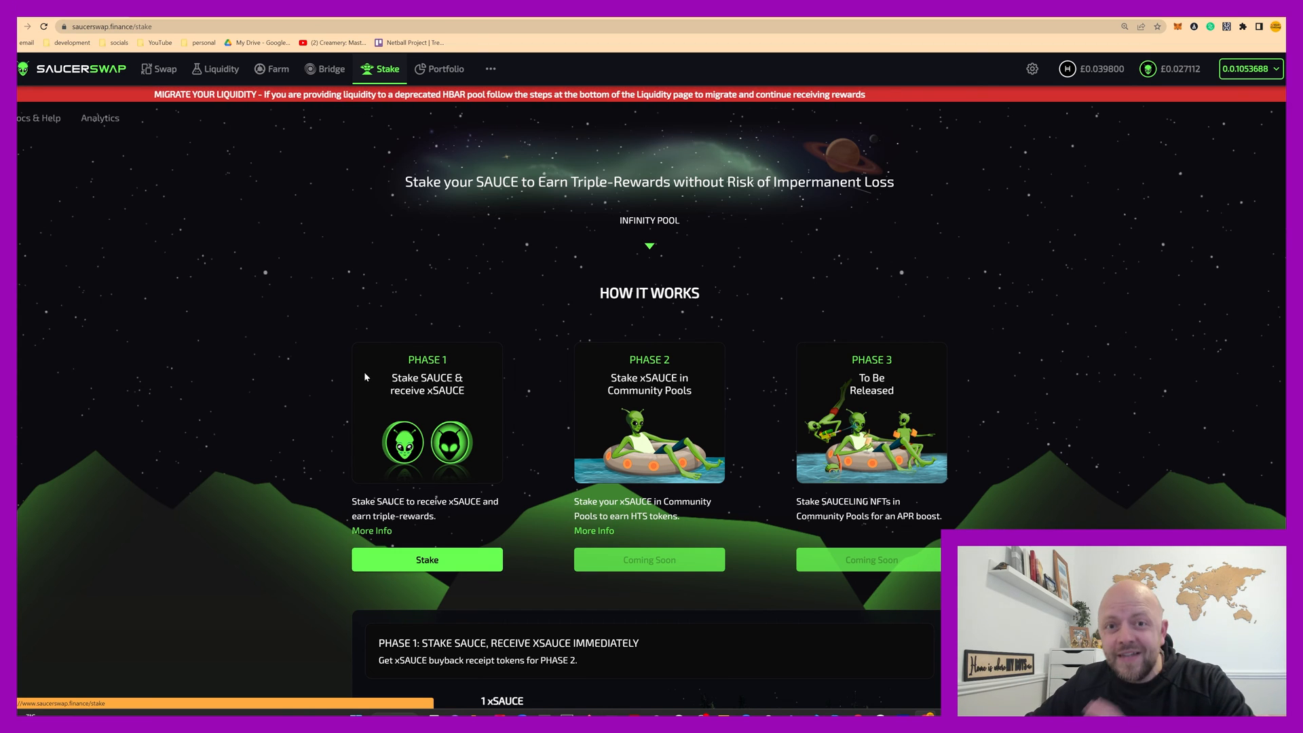
pyautogui.moveTo(583, 323)
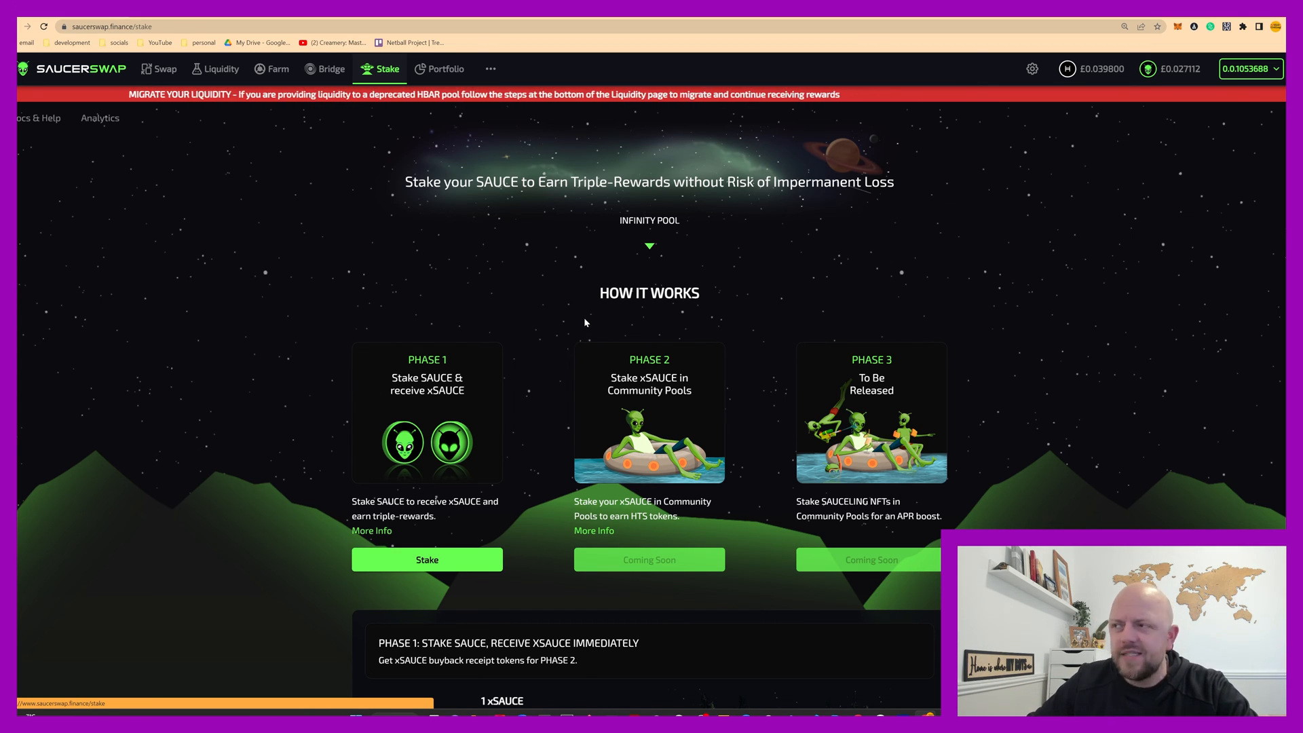
pyautogui.scroll(-3)
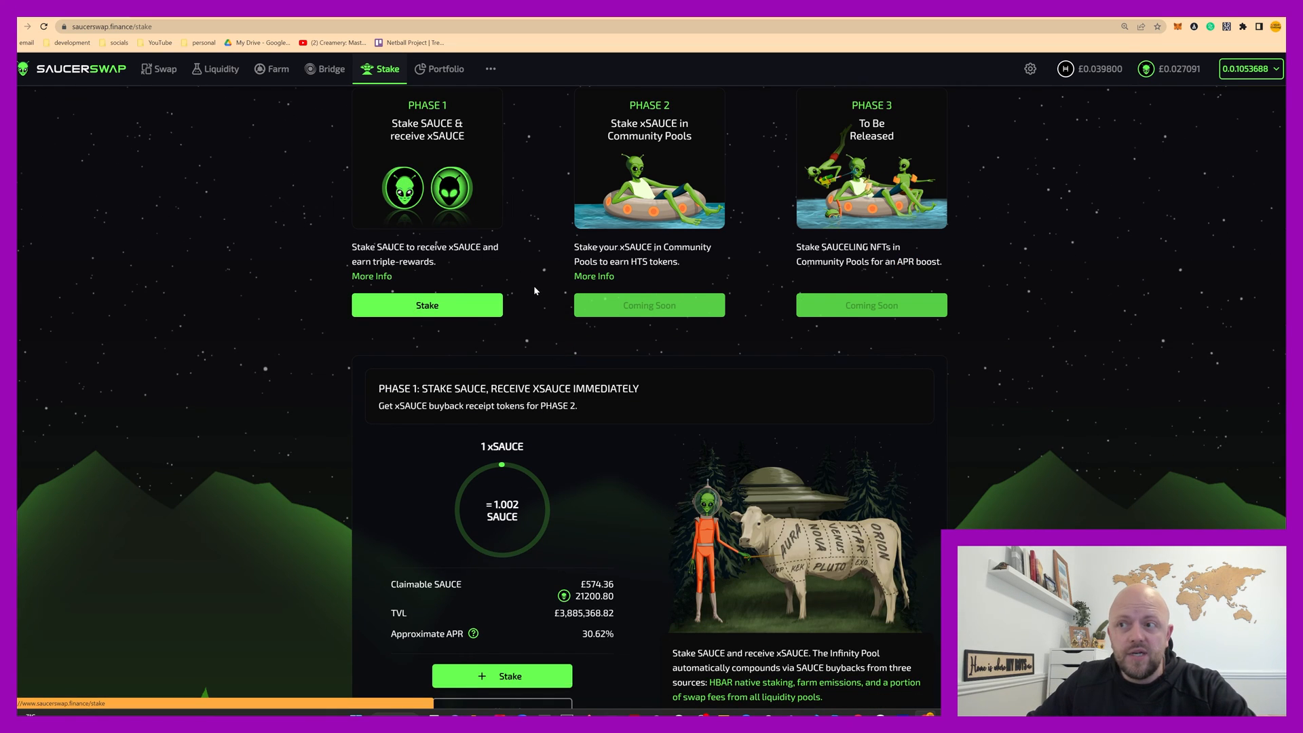
pyautogui.moveTo(695, 213)
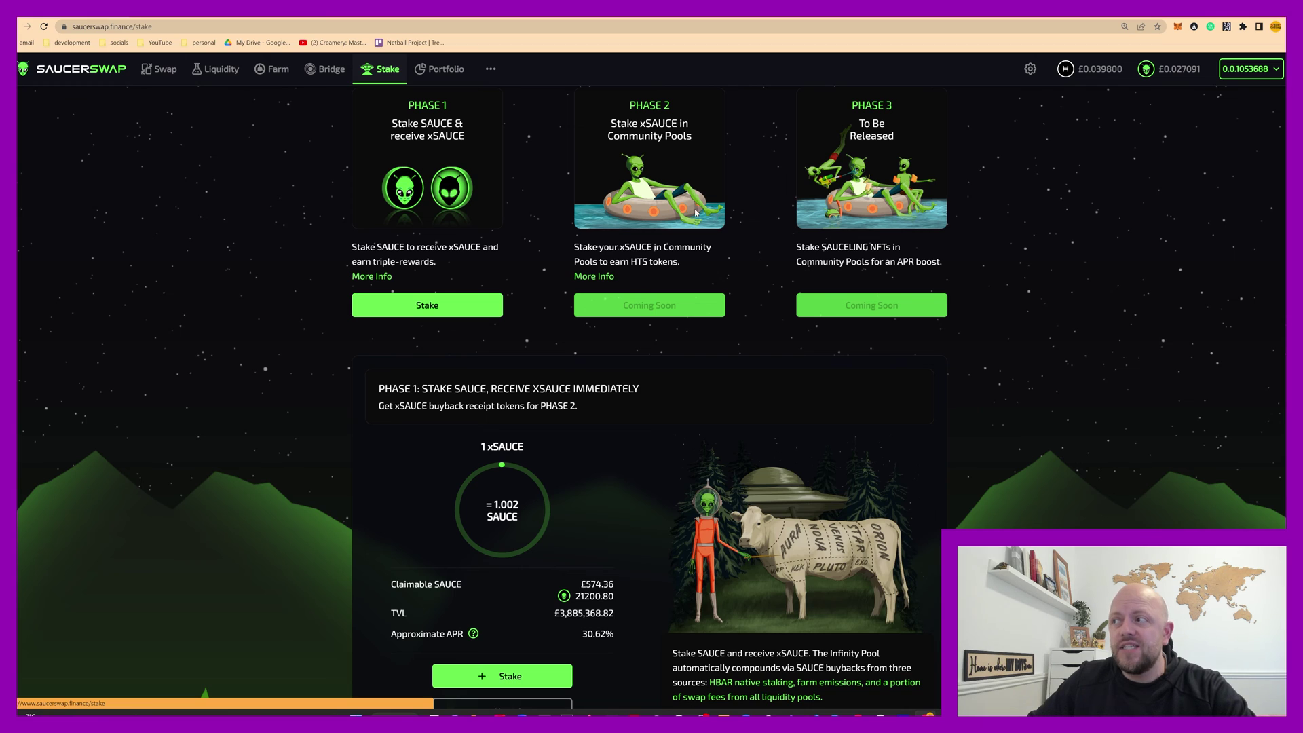
pyautogui.moveTo(785, 294)
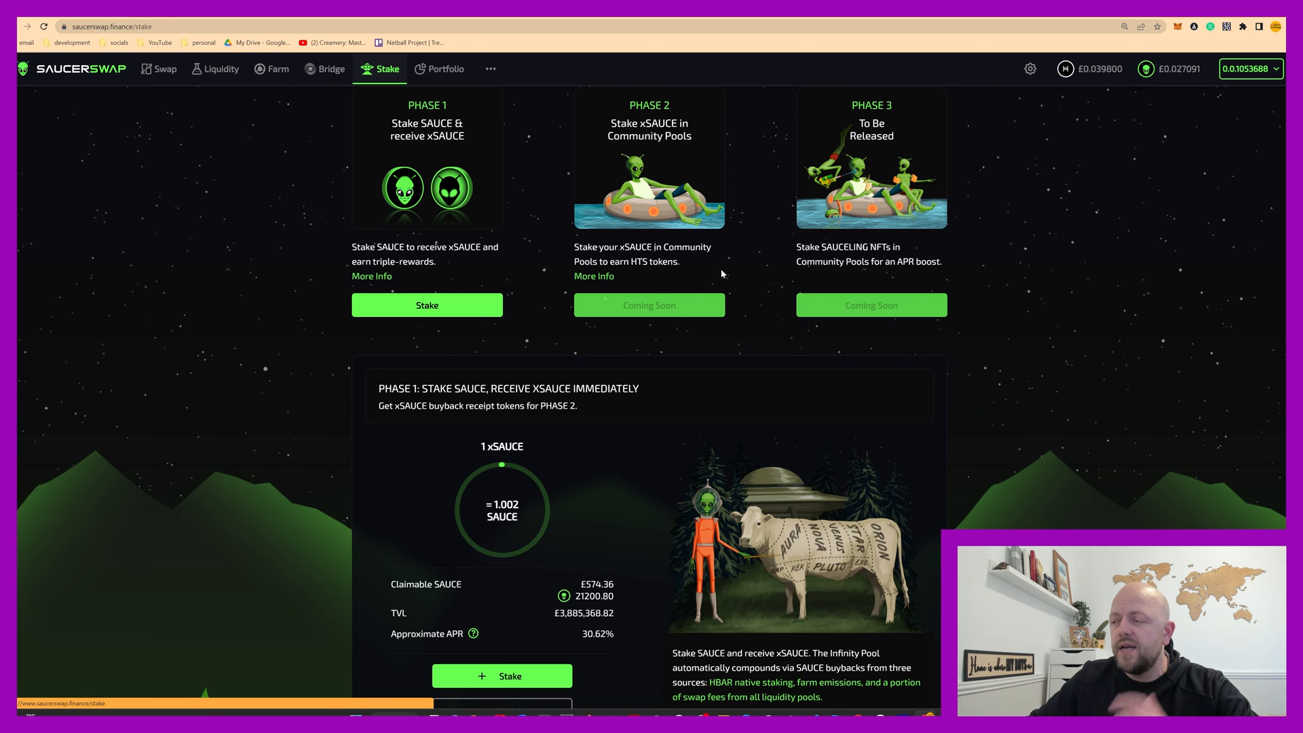
pyautogui.click(593, 276)
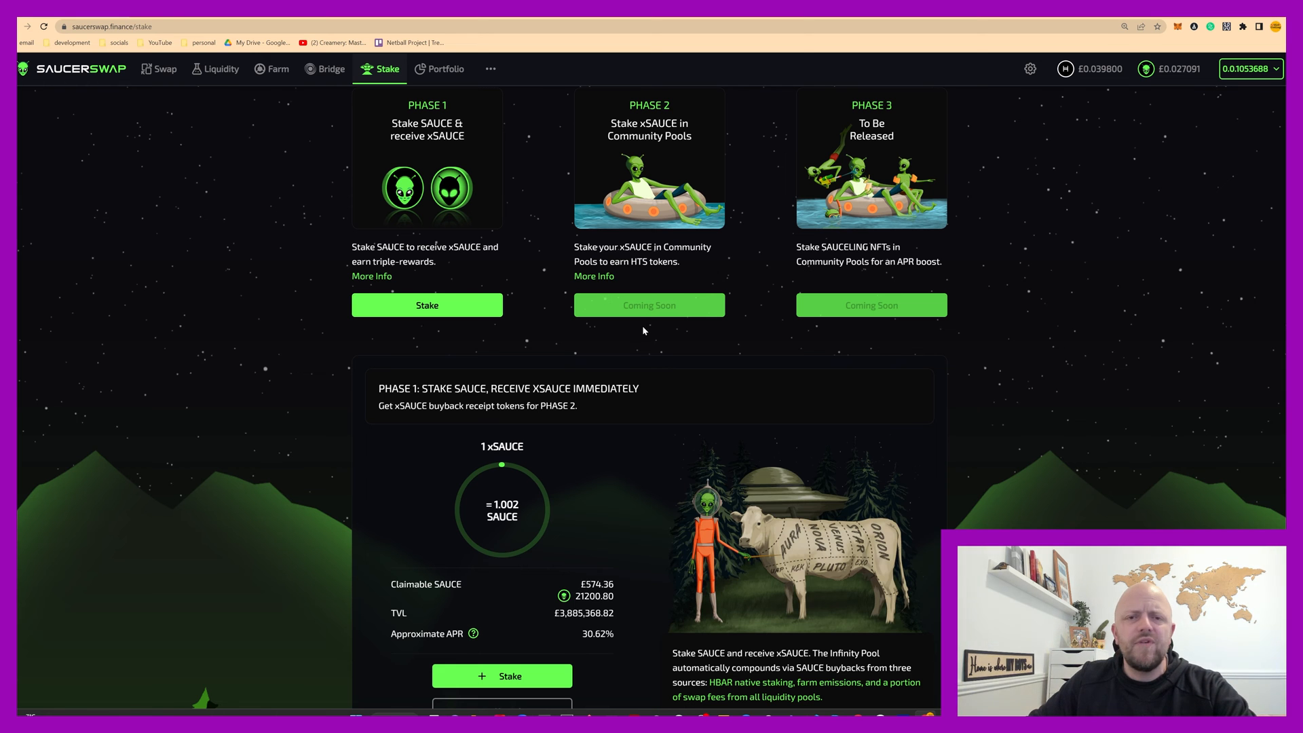
pyautogui.scroll(3)
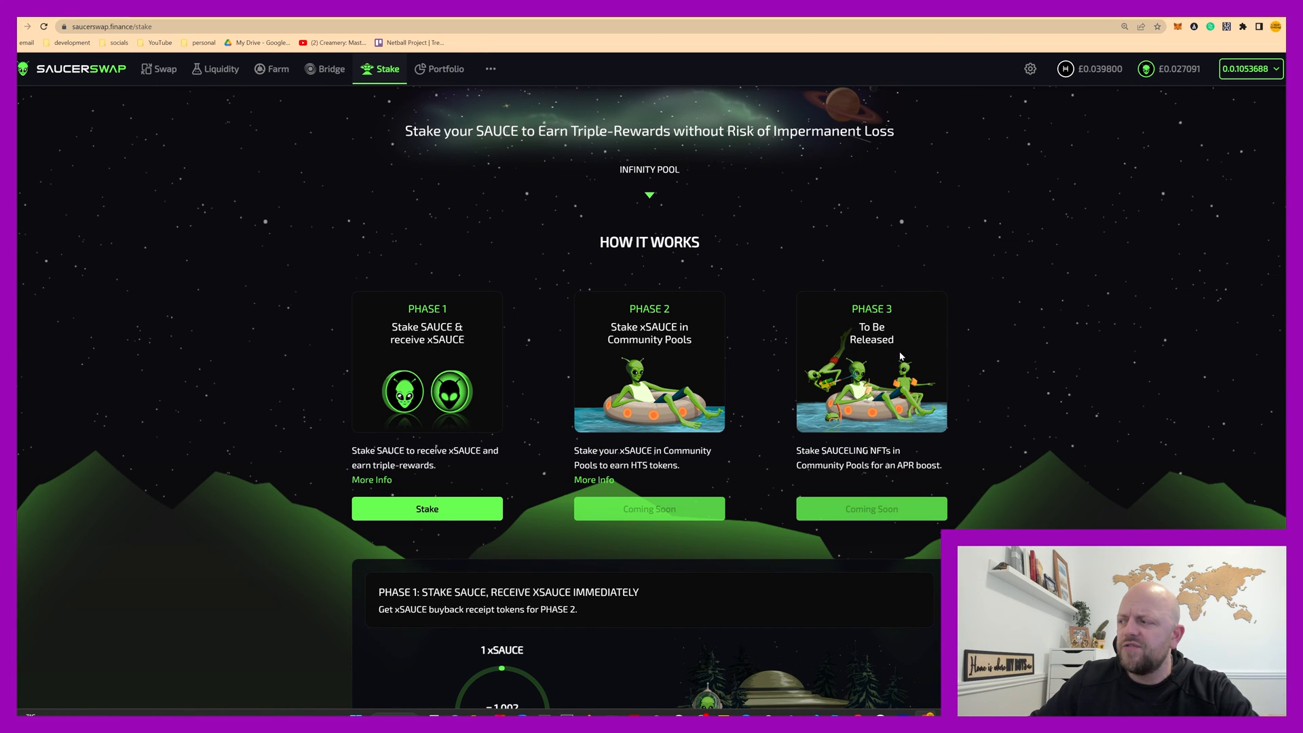
pyautogui.moveTo(764, 451)
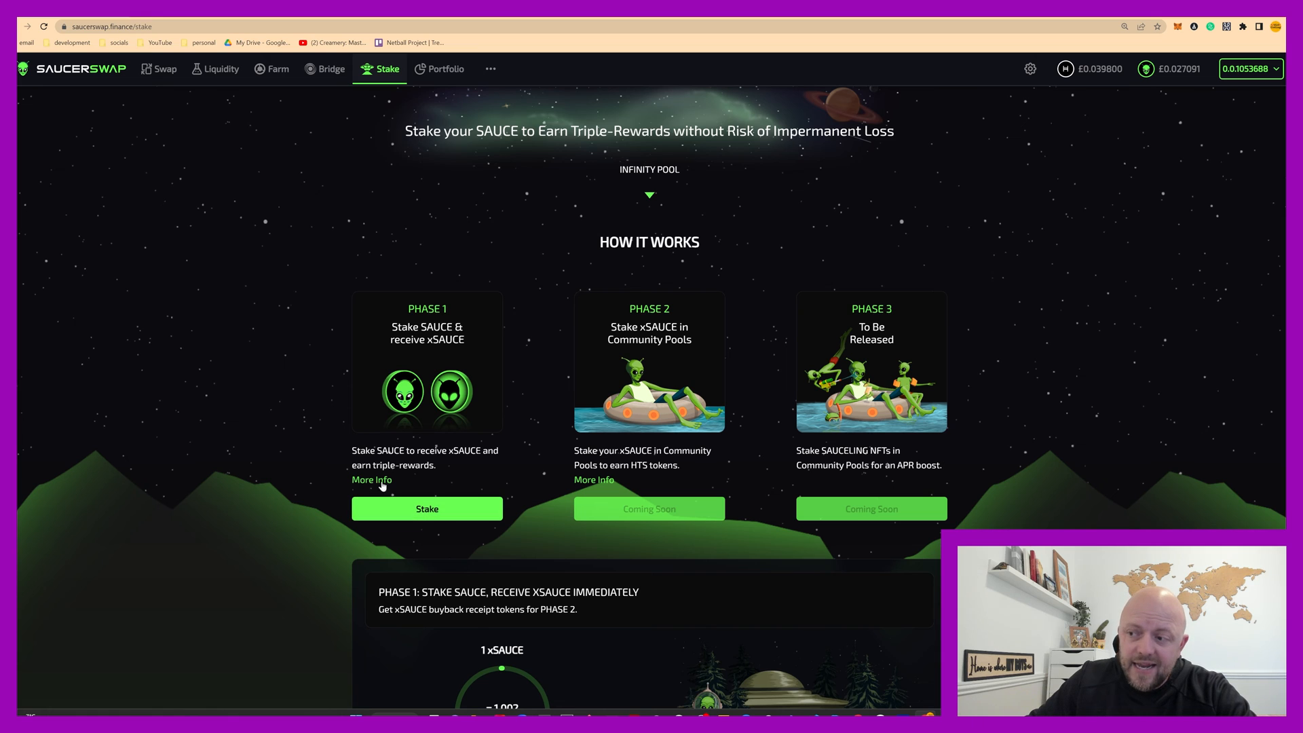
pyautogui.moveTo(372, 479)
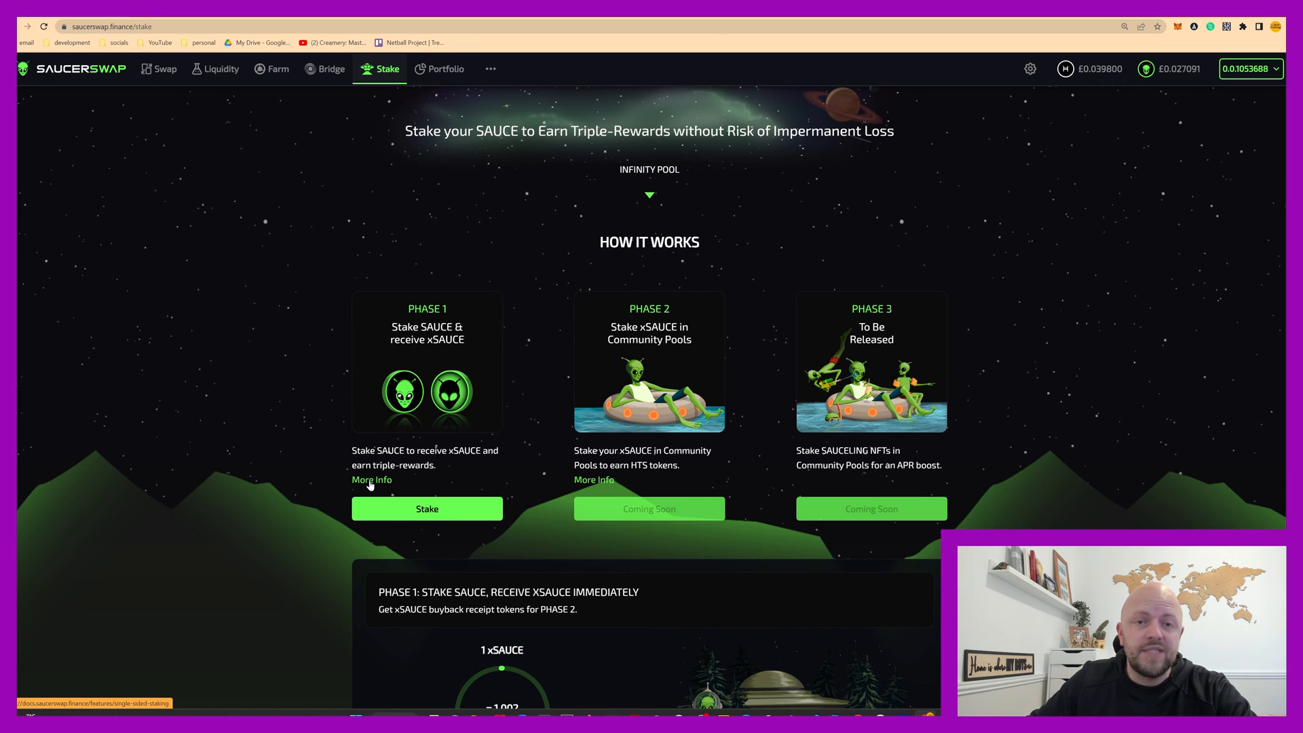
pyautogui.click(372, 479)
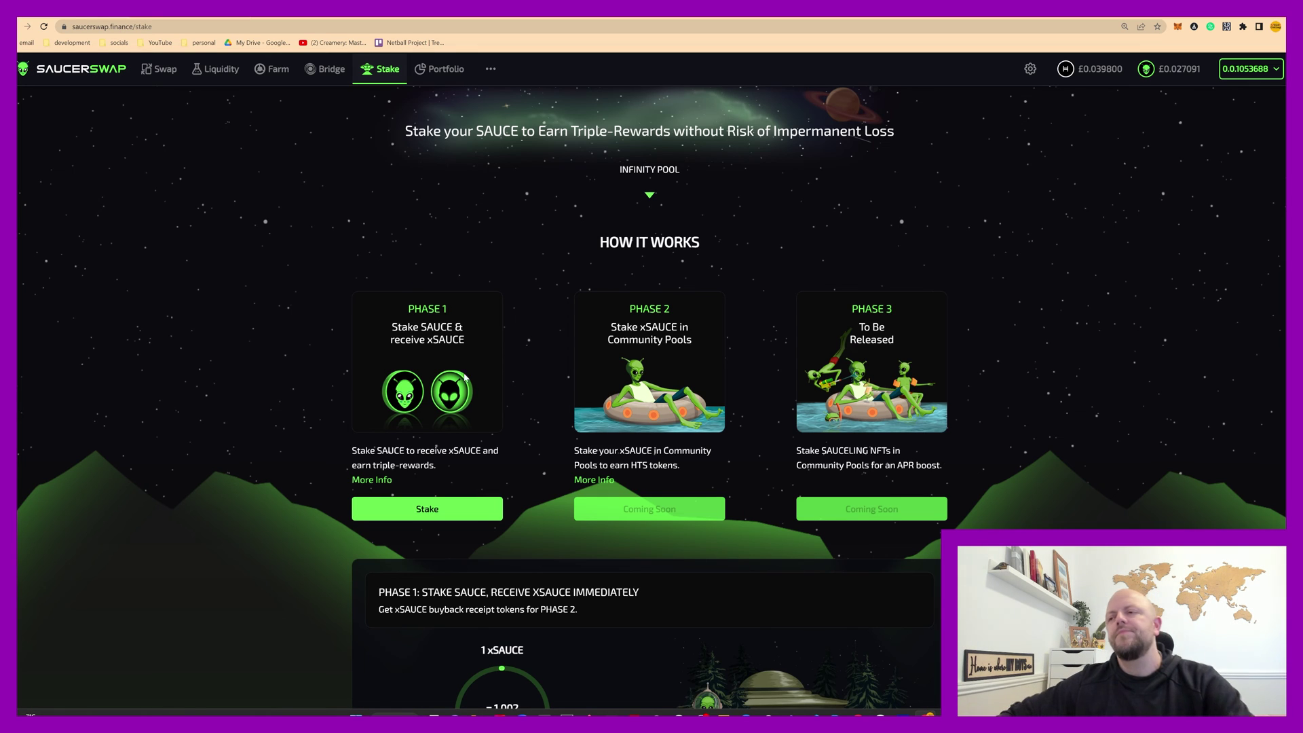
pyautogui.scroll(-3)
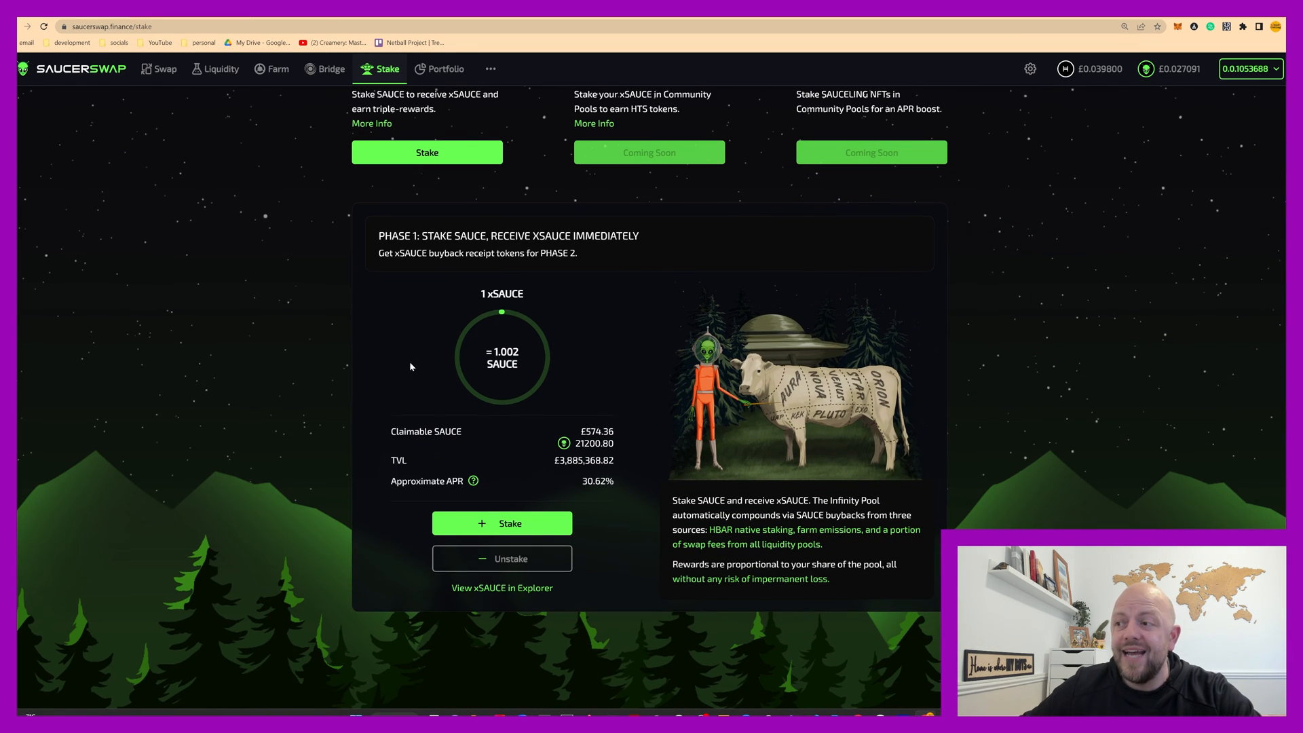
pyautogui.moveTo(289, 465)
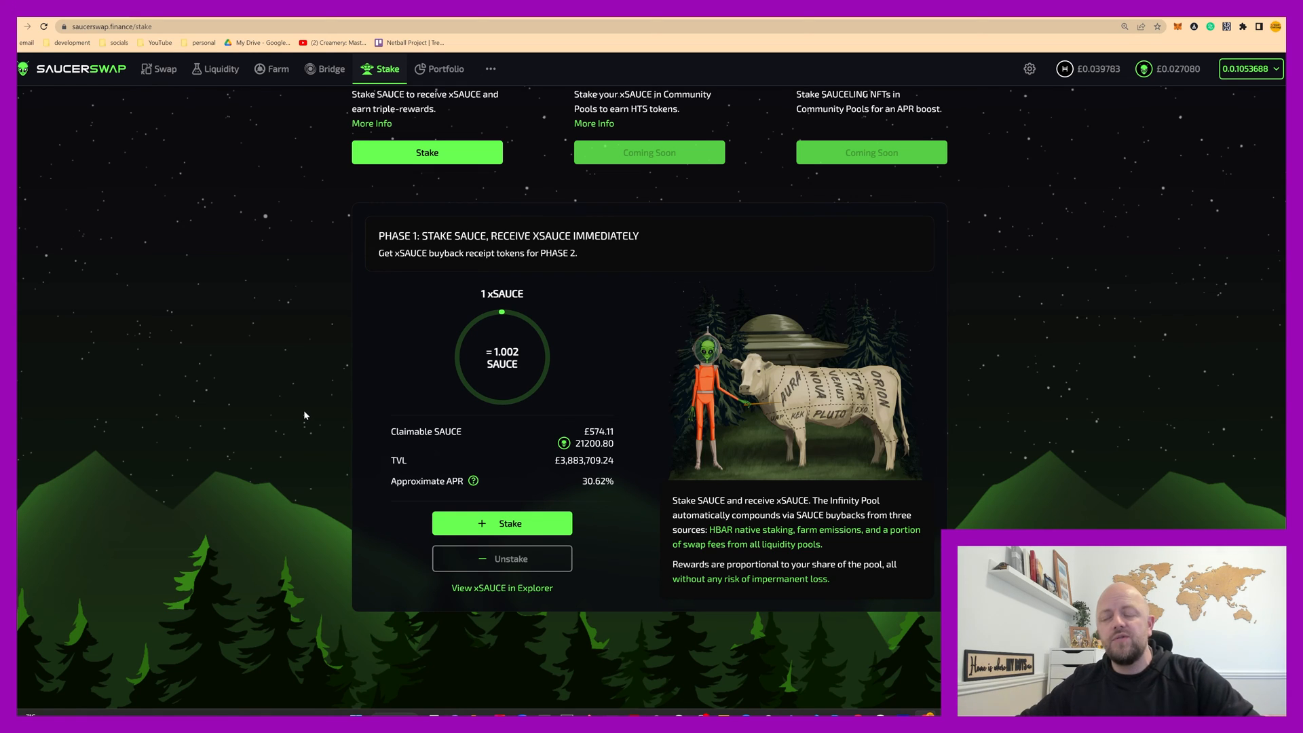
pyautogui.moveTo(502, 524)
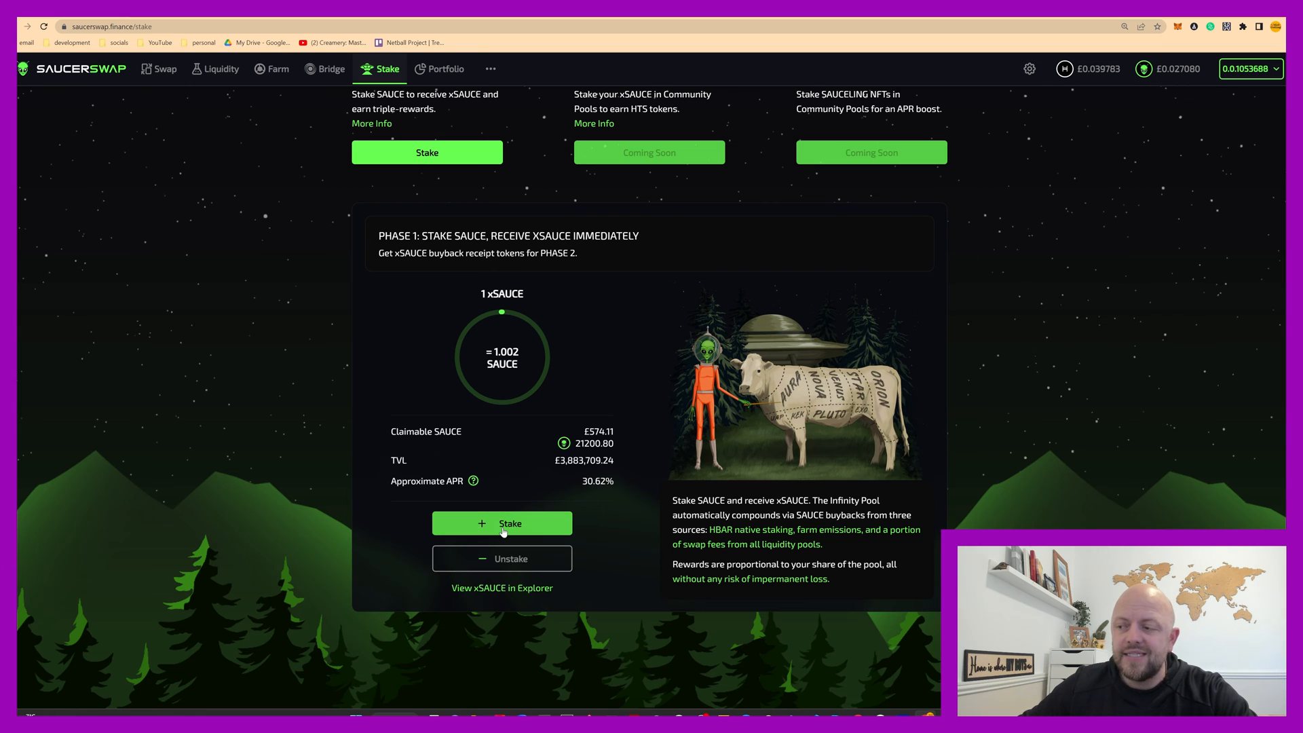
pyautogui.moveTo(319, 486)
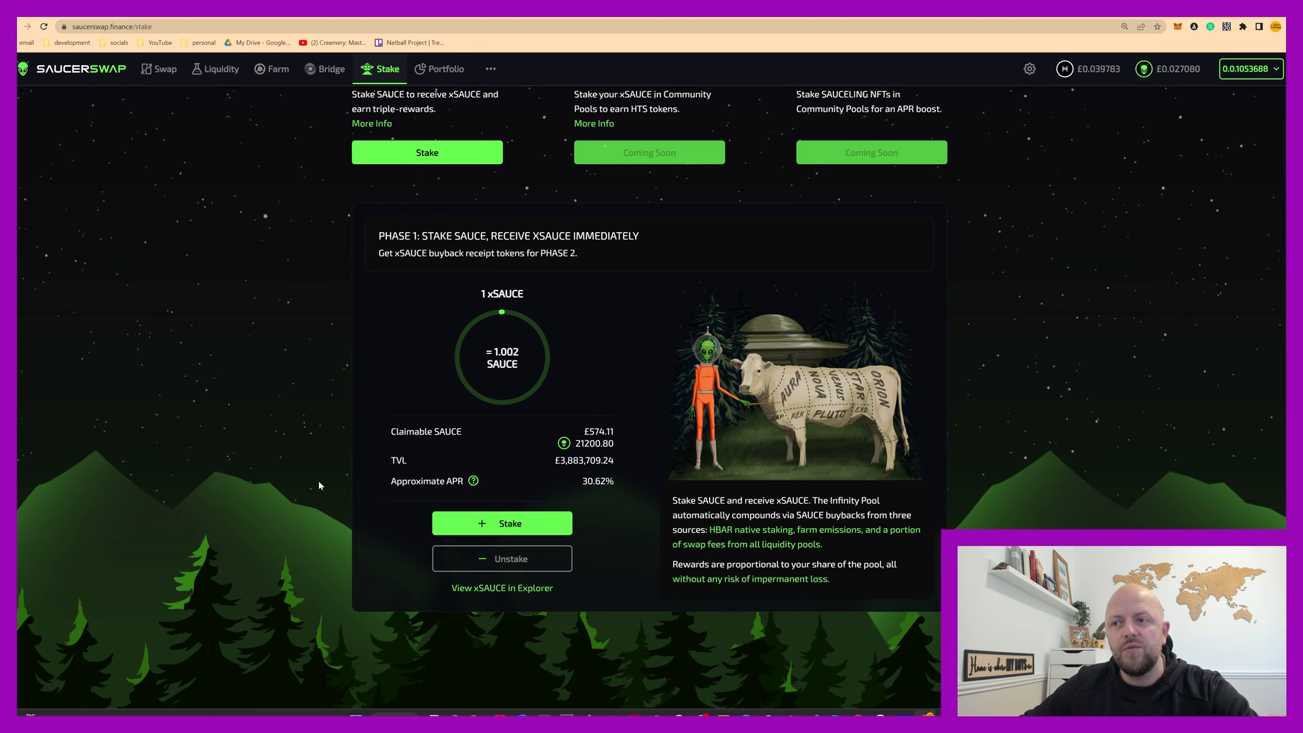
pyautogui.click(164, 67)
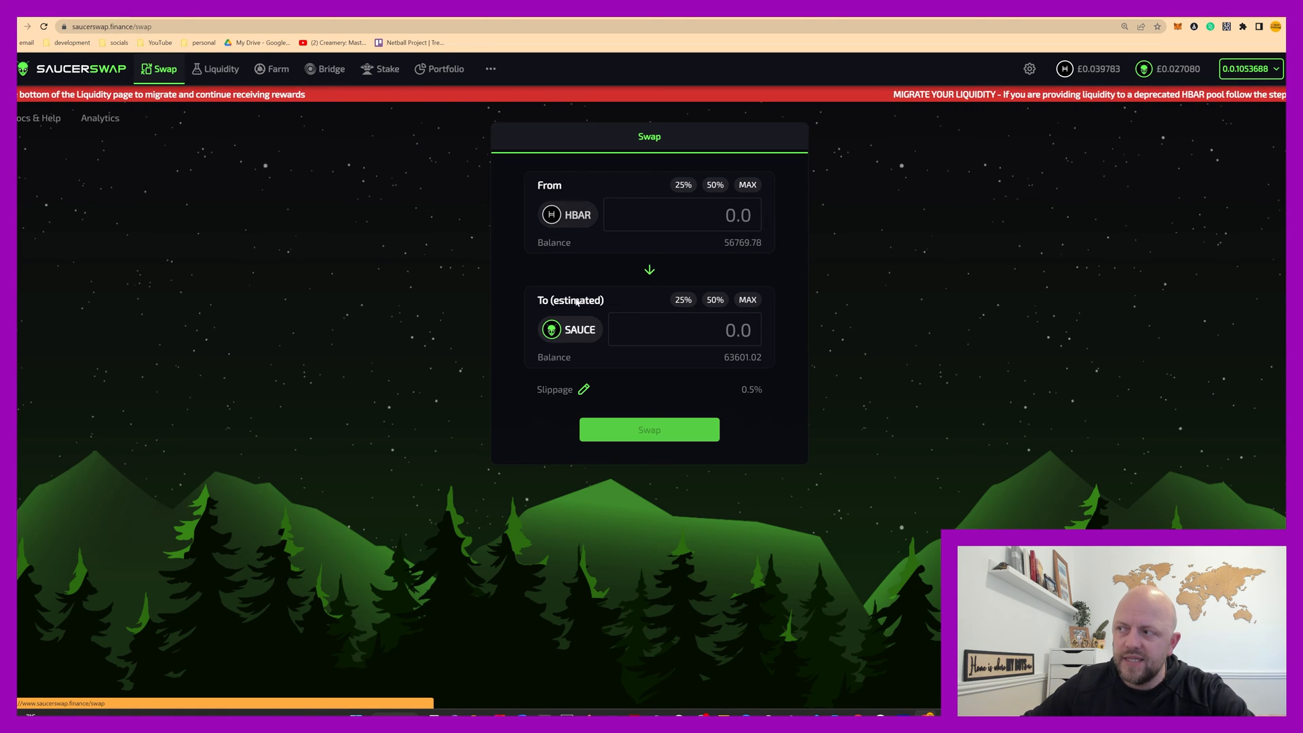
pyautogui.click(387, 69)
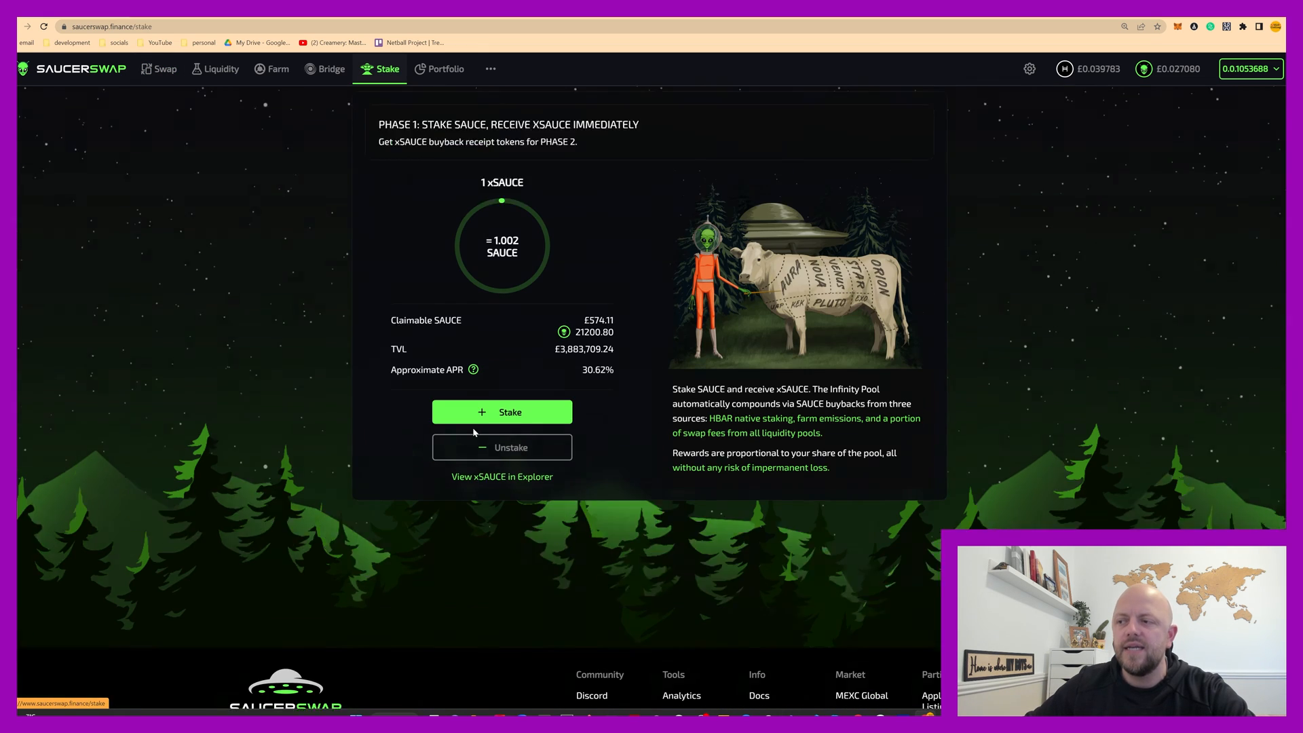
pyautogui.click(502, 412)
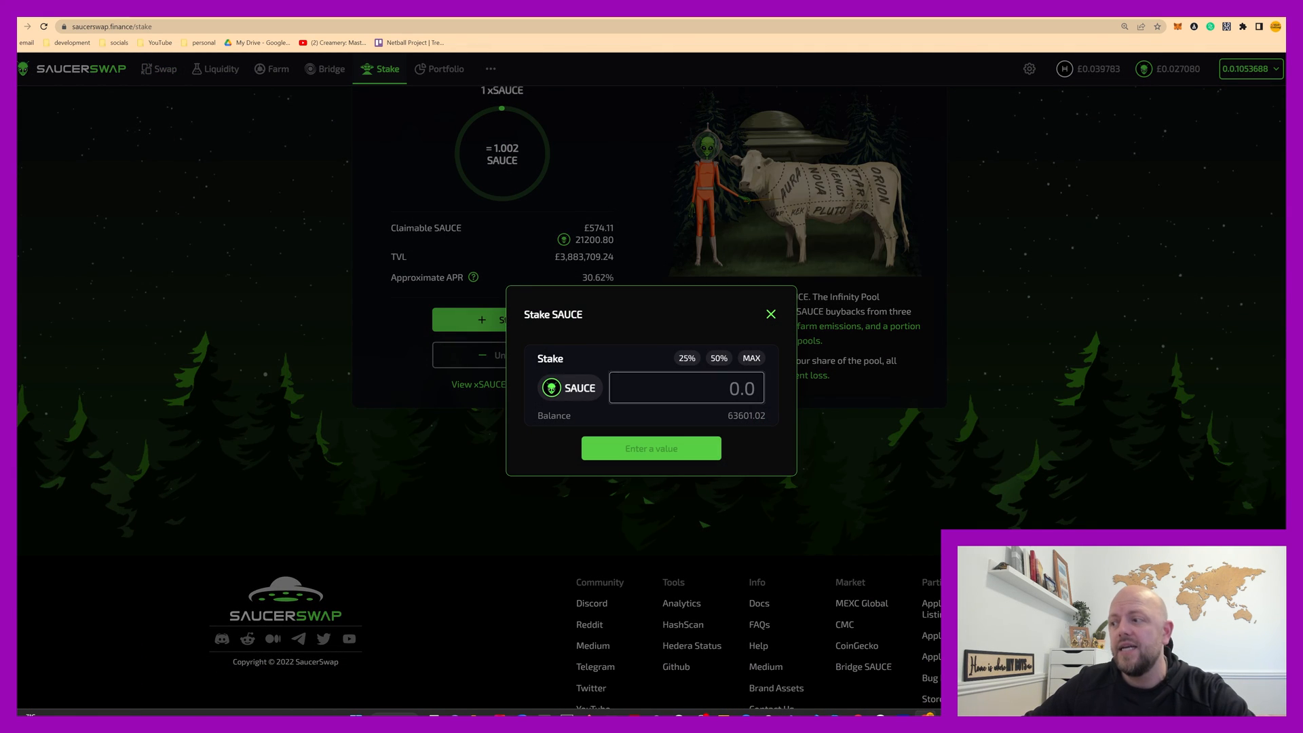
pyautogui.moveTo(718, 358)
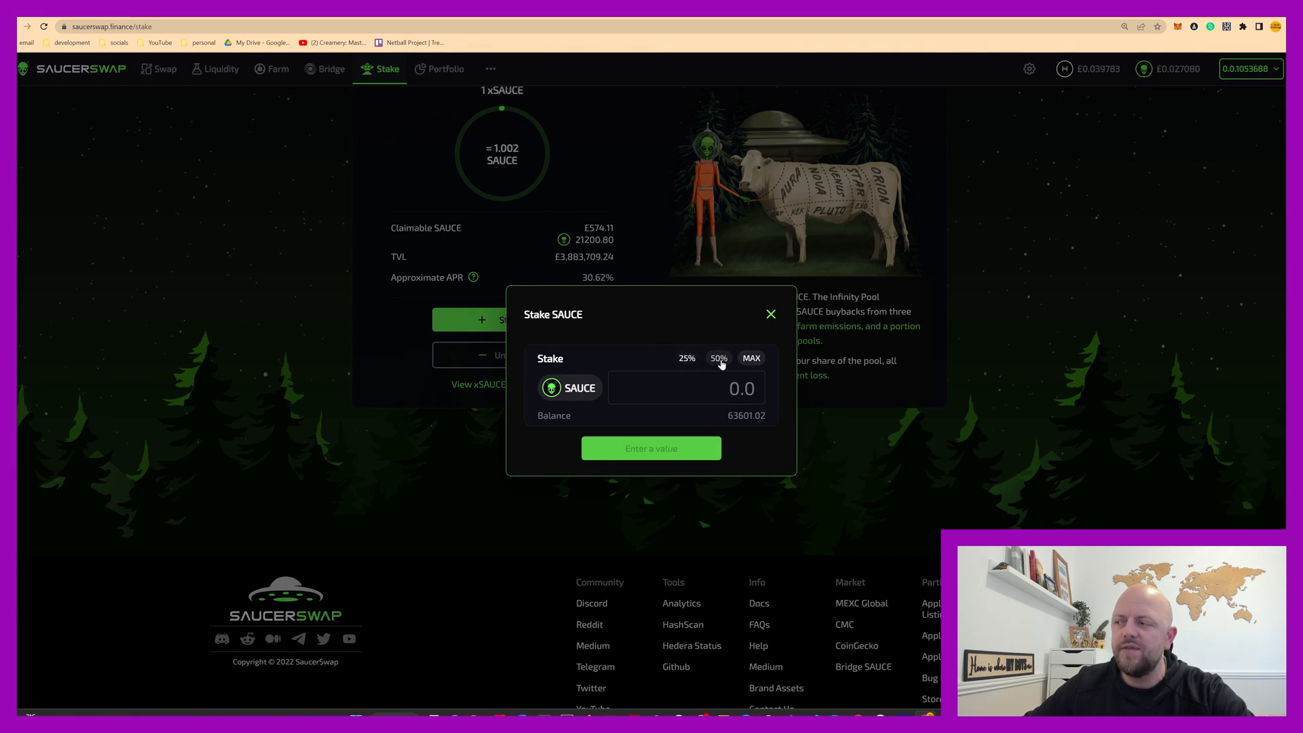
pyautogui.moveTo(750, 356)
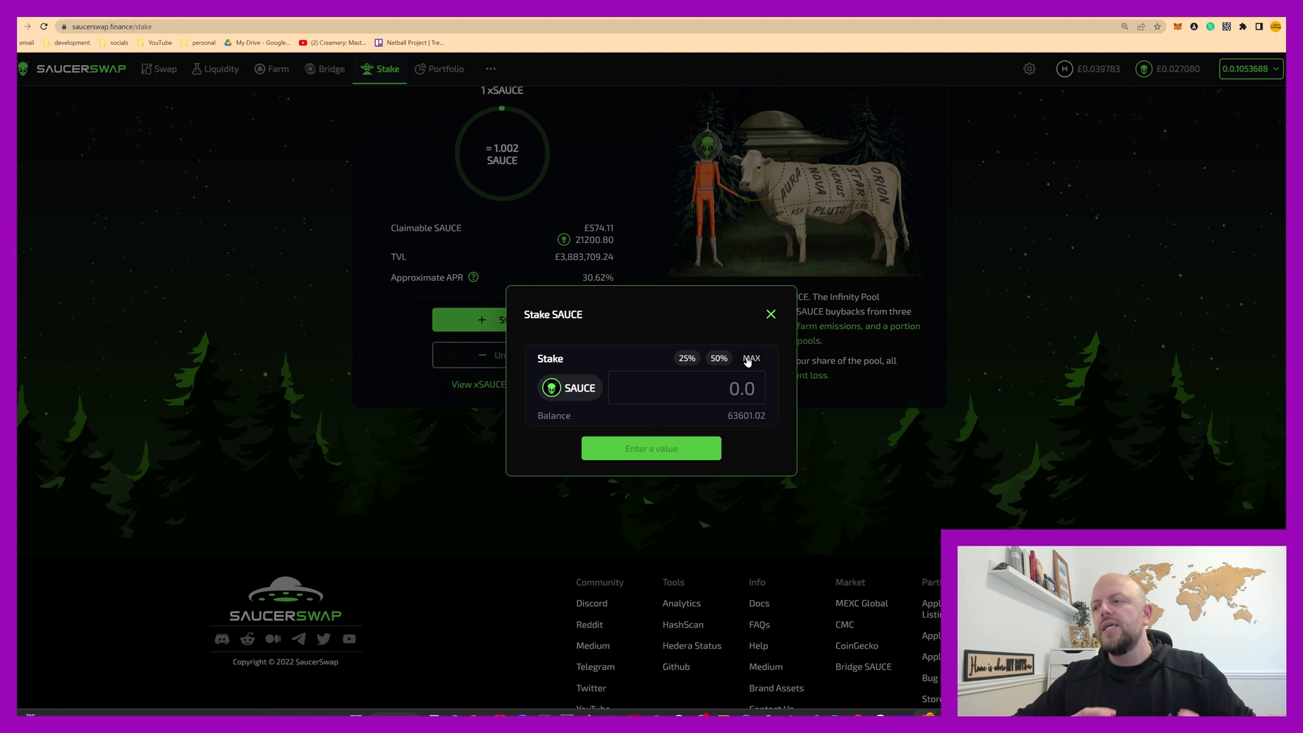
pyautogui.moveTo(631, 505)
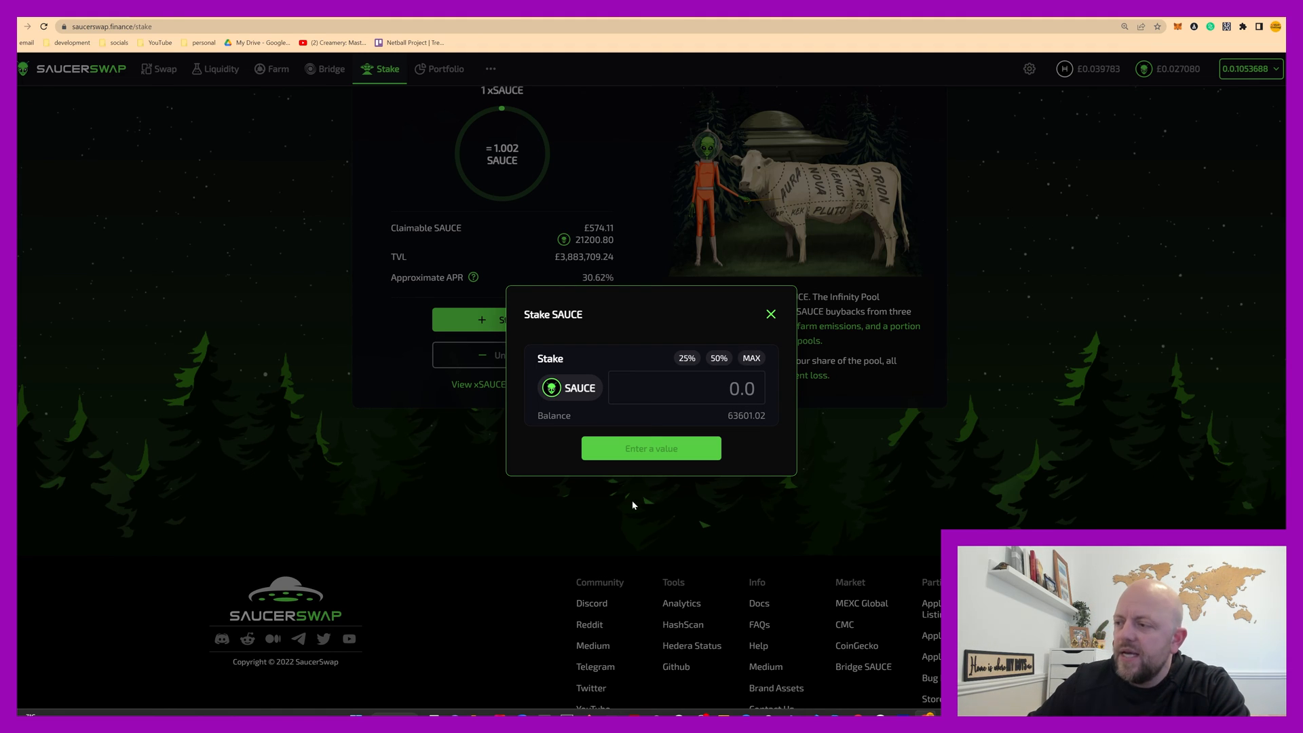
pyautogui.moveTo(771, 318)
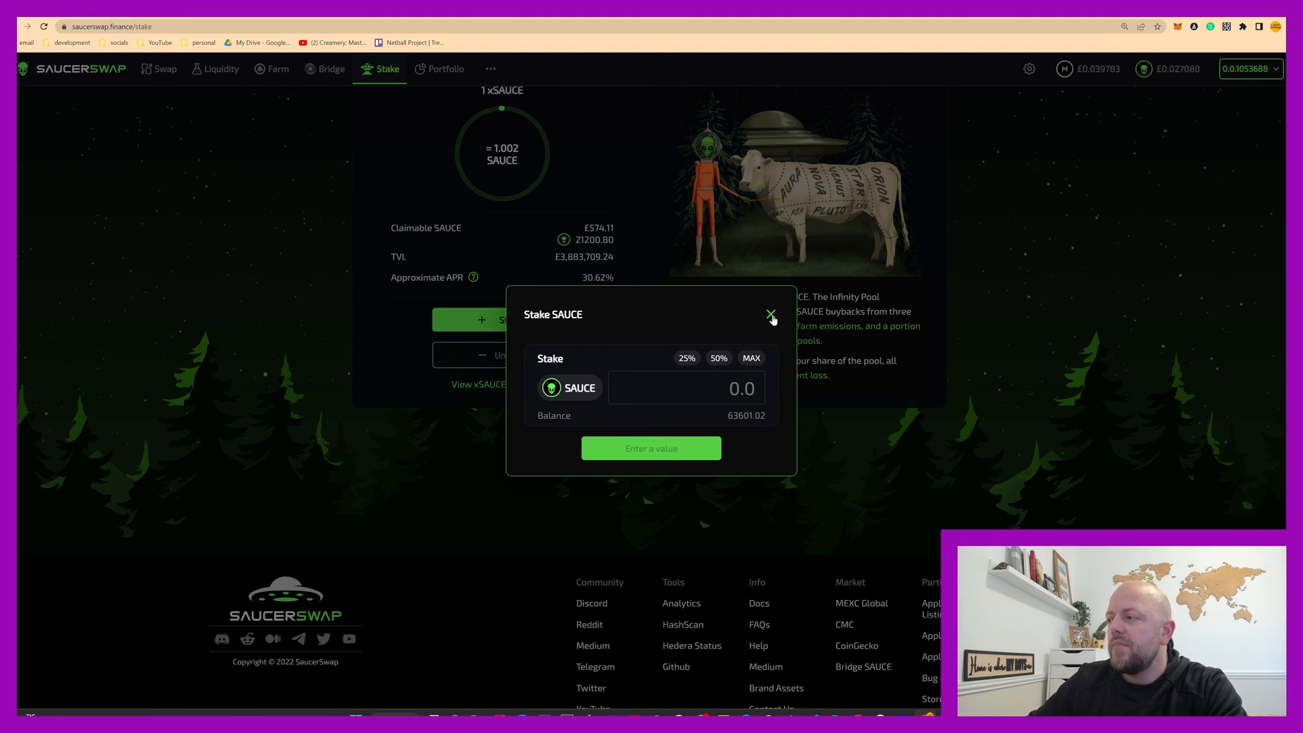
# Close the empty Stake SAUCE dialog and return to the Phase 1 xSAUCE panel.
pyautogui.click(769, 316)
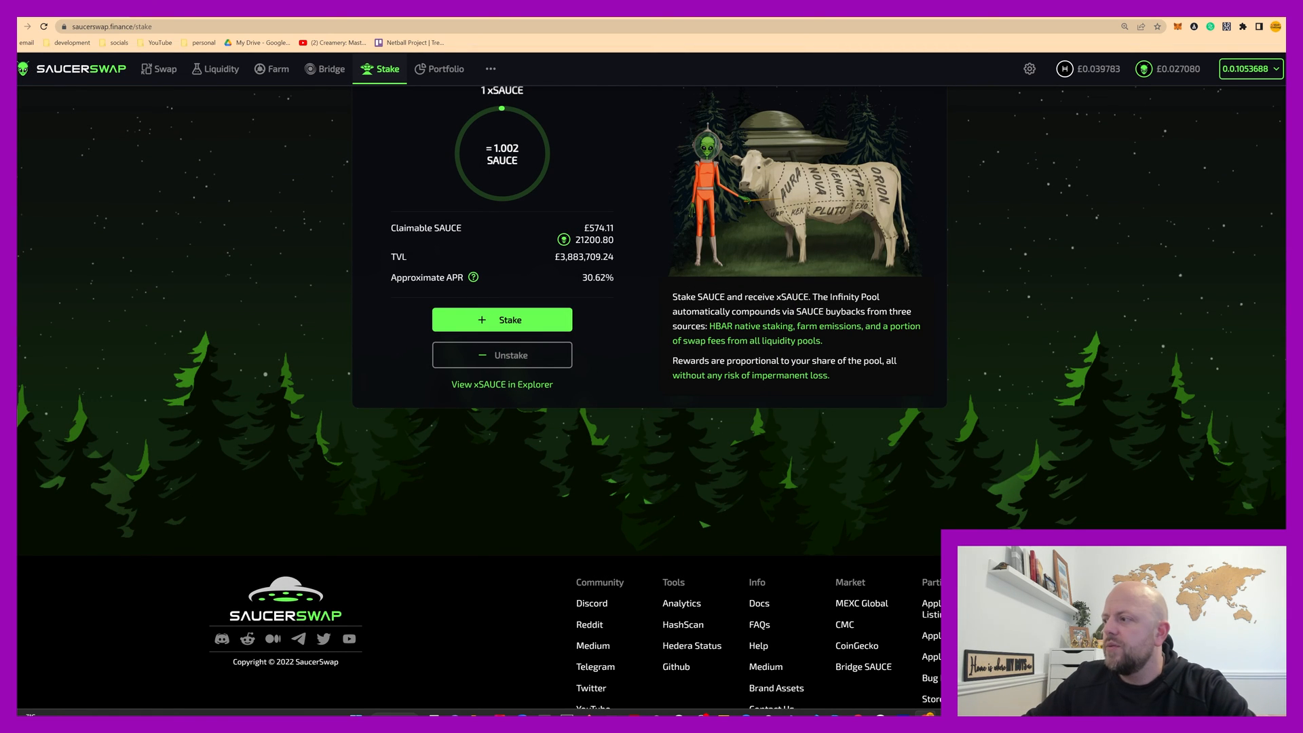
pyautogui.moveTo(752, 370)
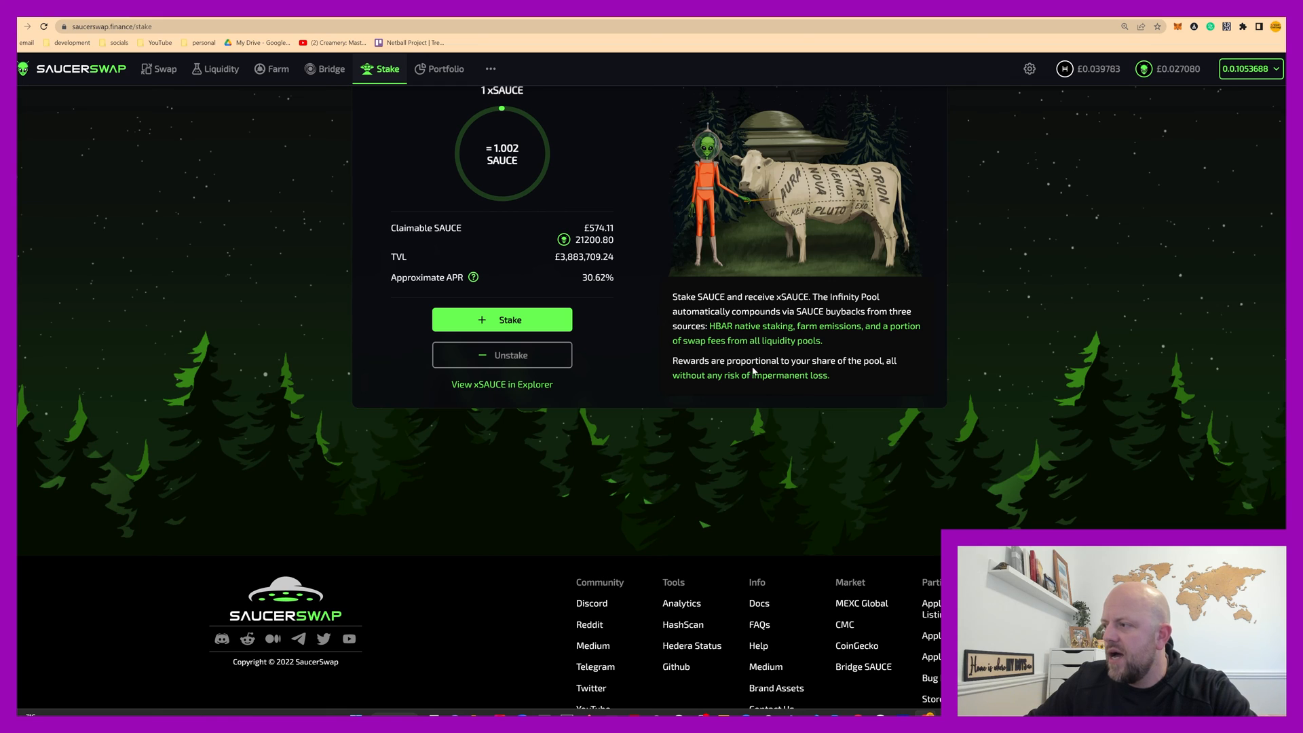
pyautogui.moveTo(752, 372)
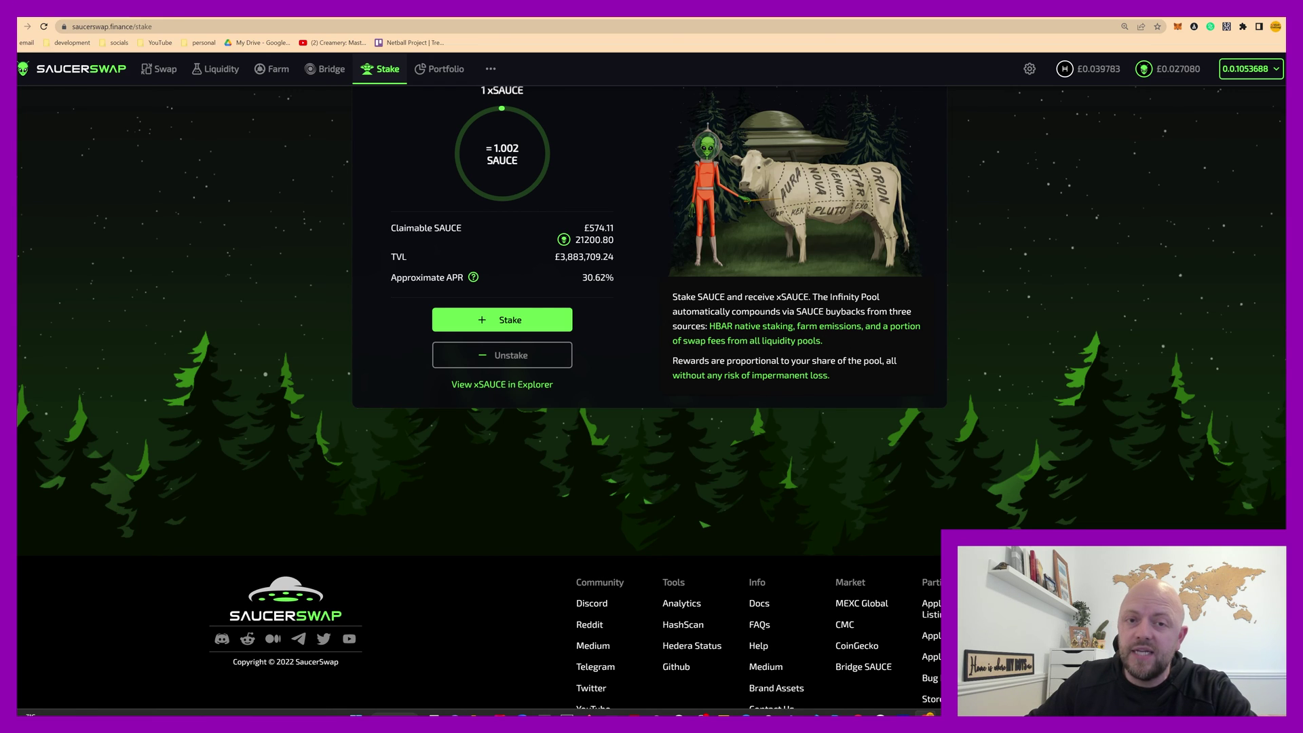
pyautogui.moveTo(828, 343)
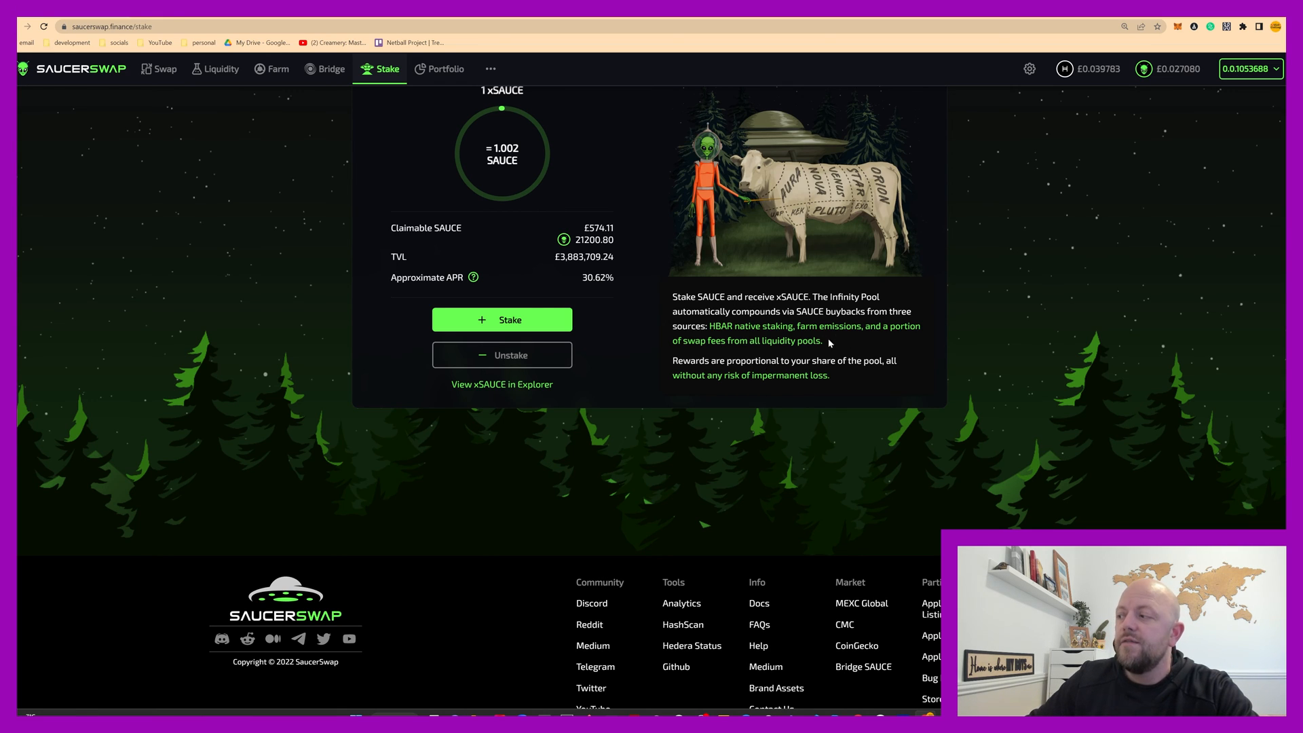
pyautogui.moveTo(390, 255)
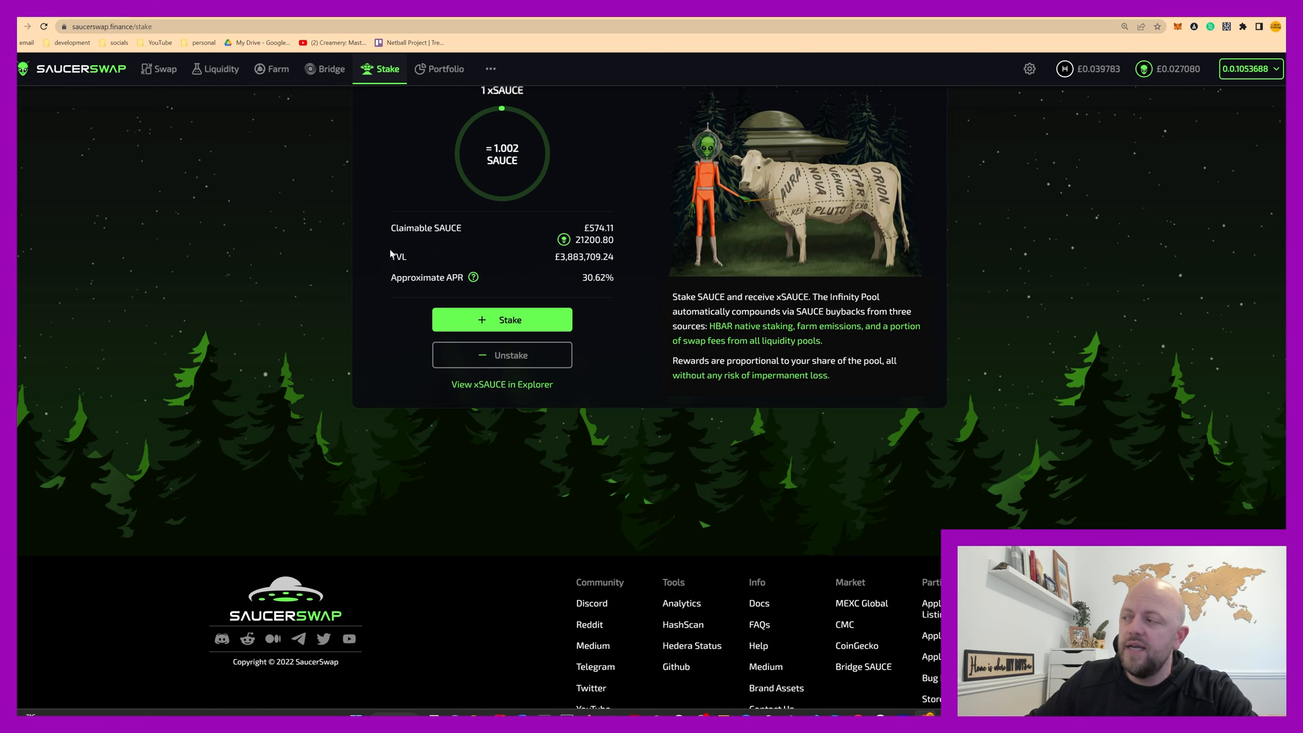
pyautogui.moveTo(712, 354)
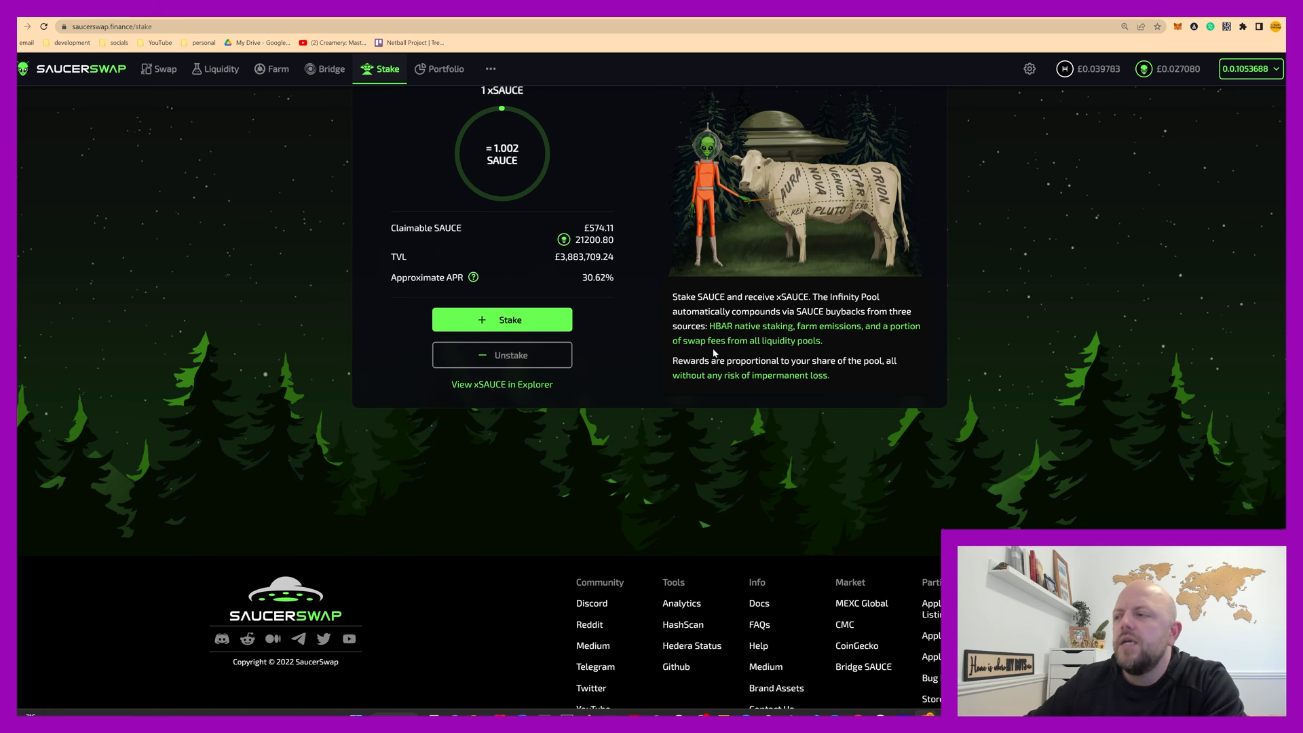
pyautogui.moveTo(357, 337)
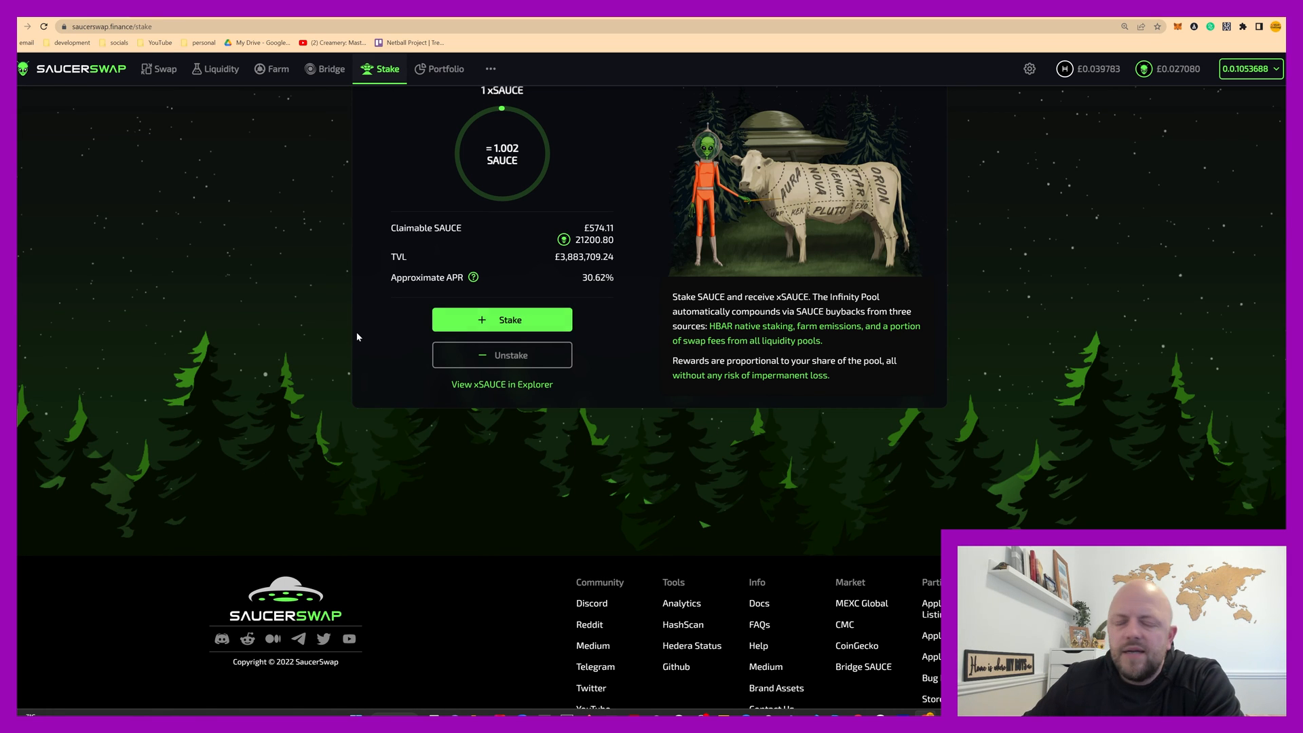
pyautogui.scroll(3)
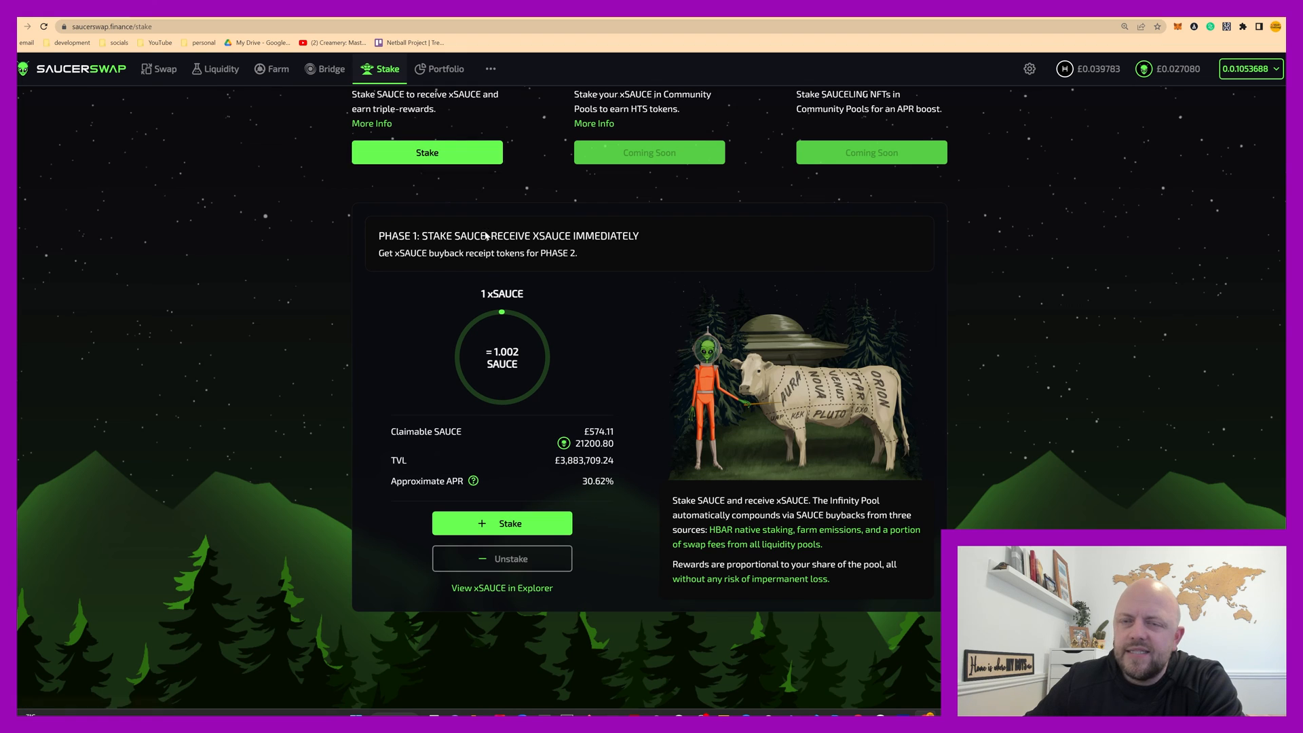
pyautogui.scroll(-3)
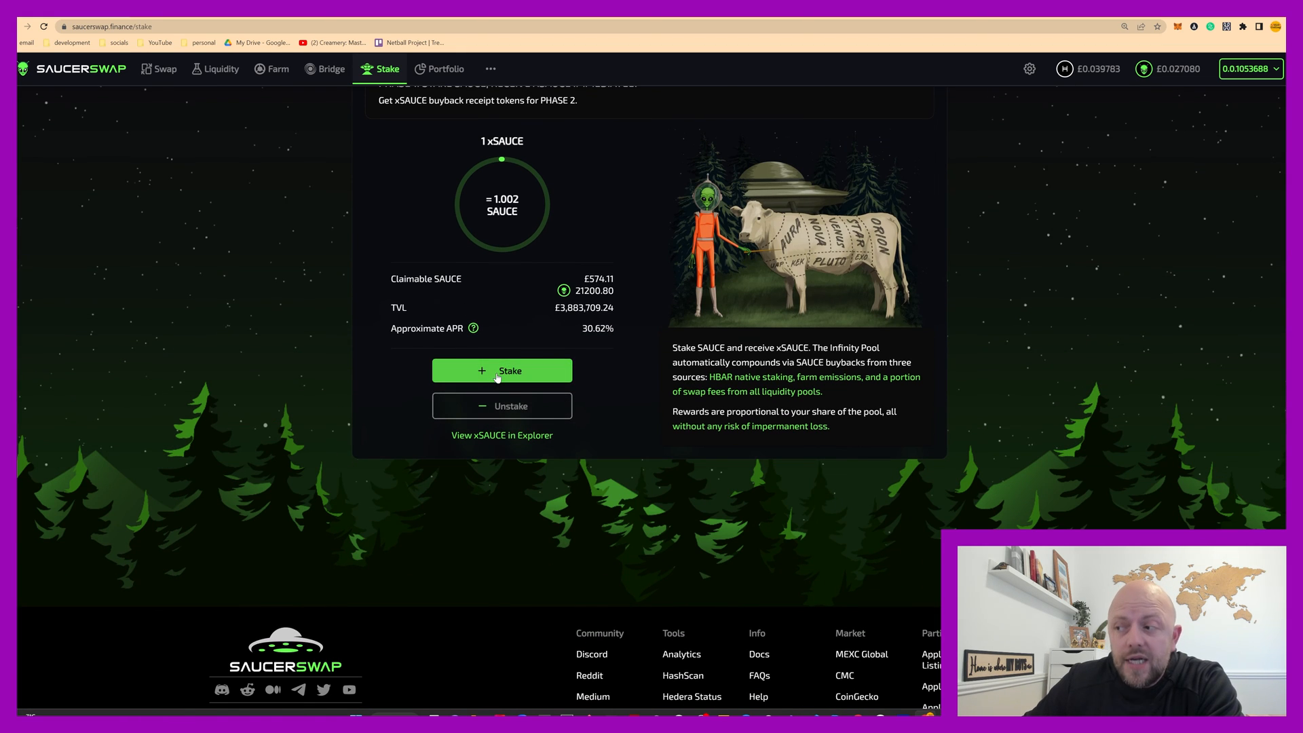
# Reopen the Stake SAUCE dialog with 15,900.255275 SAUCE, 25% of the 63,601.02 balance.
pyautogui.click(502, 369)
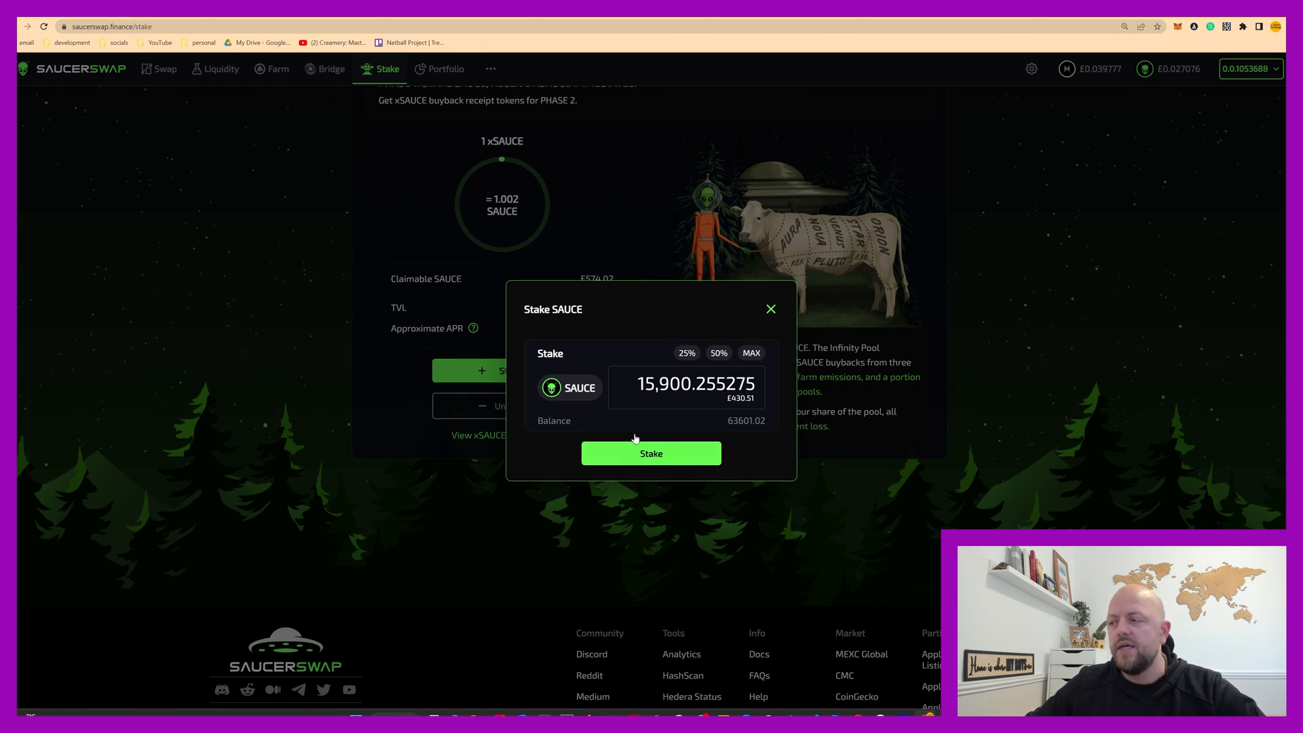
# Submit the 15,900.255275 SAUCE stake and approve it in HashPack after unlocking the wallet.
pyautogui.click(650, 453)
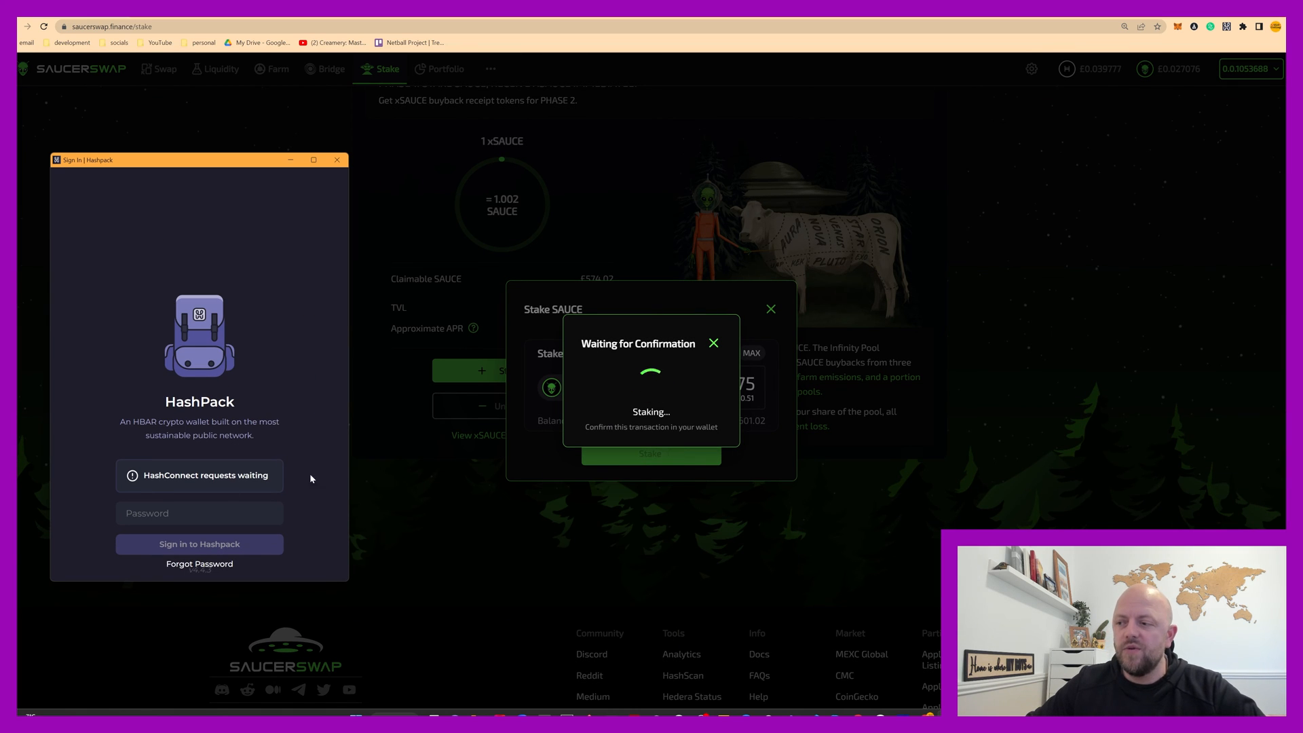
pyautogui.click(199, 513)
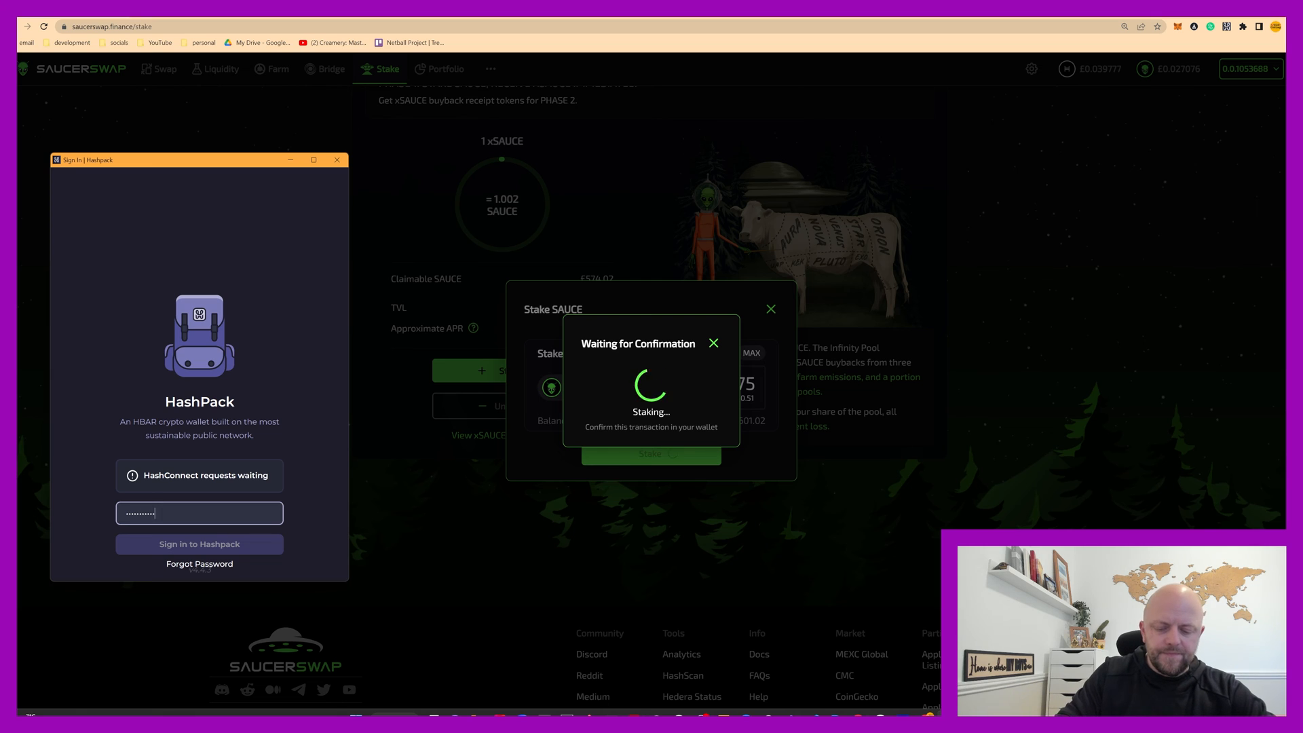
pyautogui.click(198, 543)
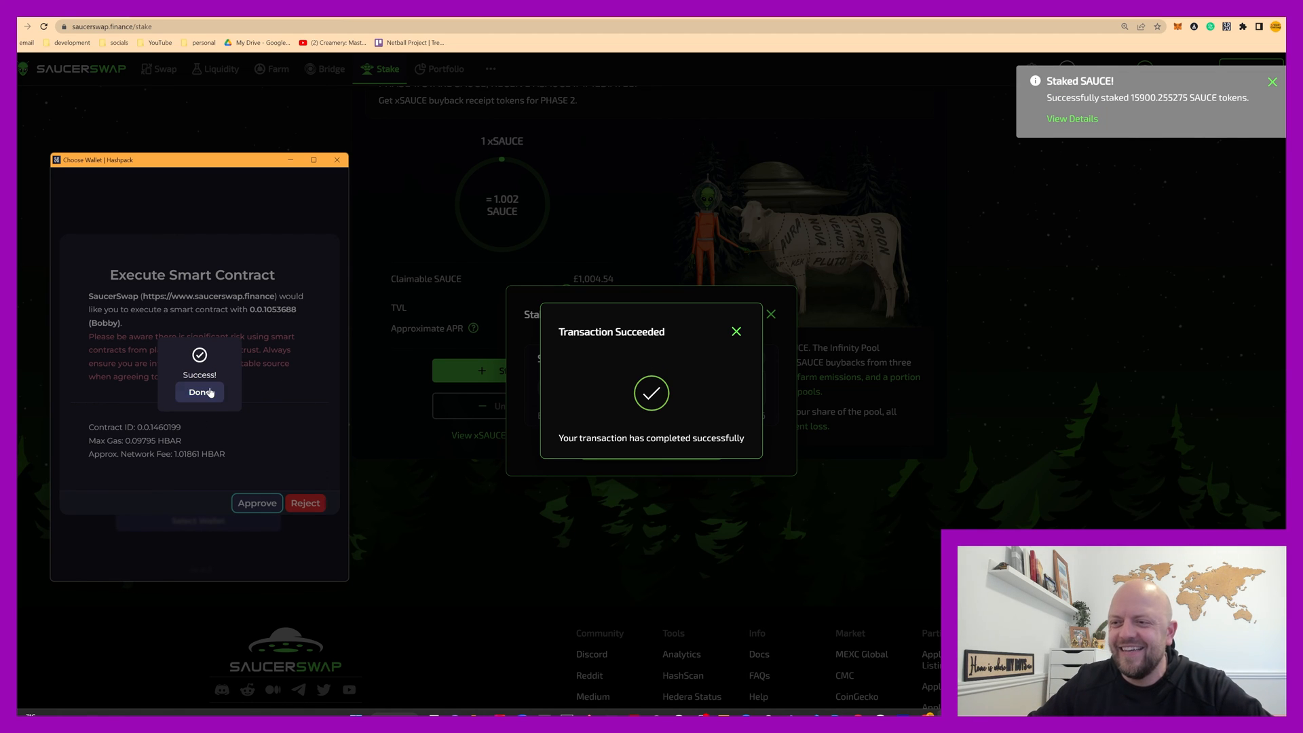
pyautogui.click(200, 392)
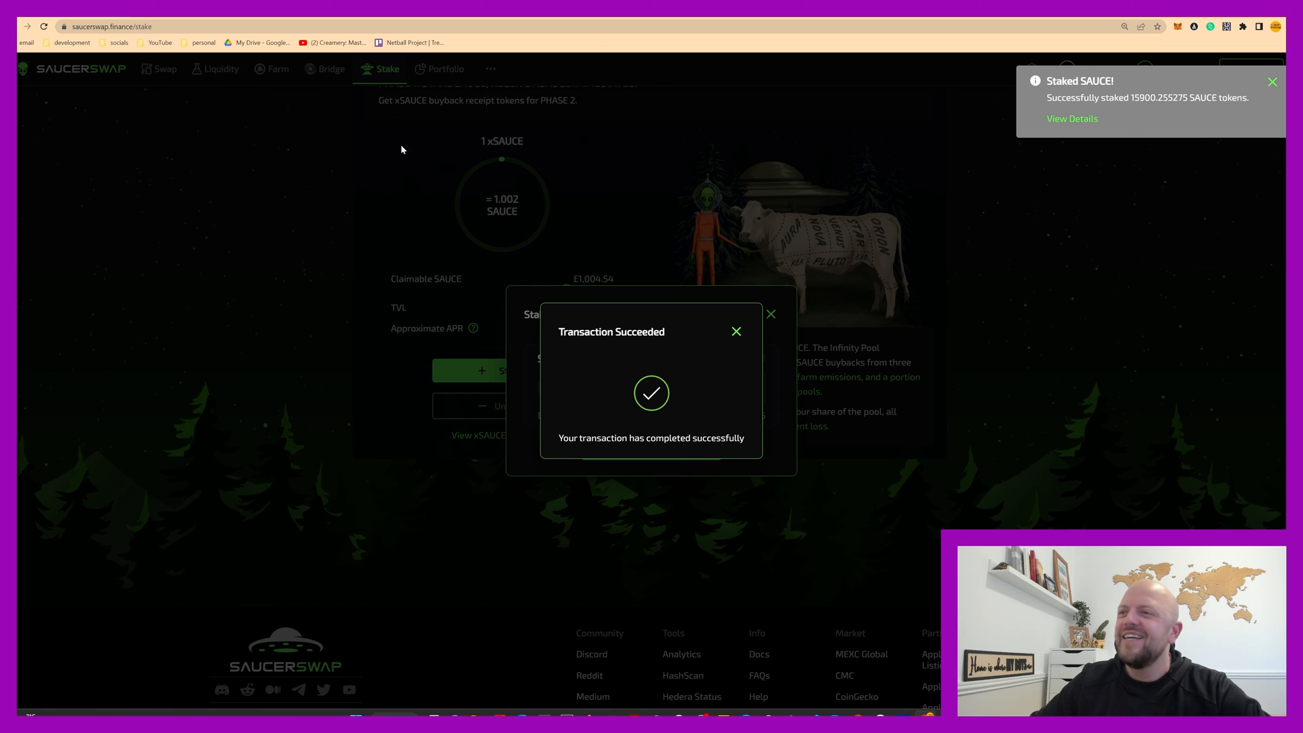
# Dismiss the success popup and staking dialog, then reload to show 37,101.40 claimable SAUCE.
pyautogui.click(735, 331)
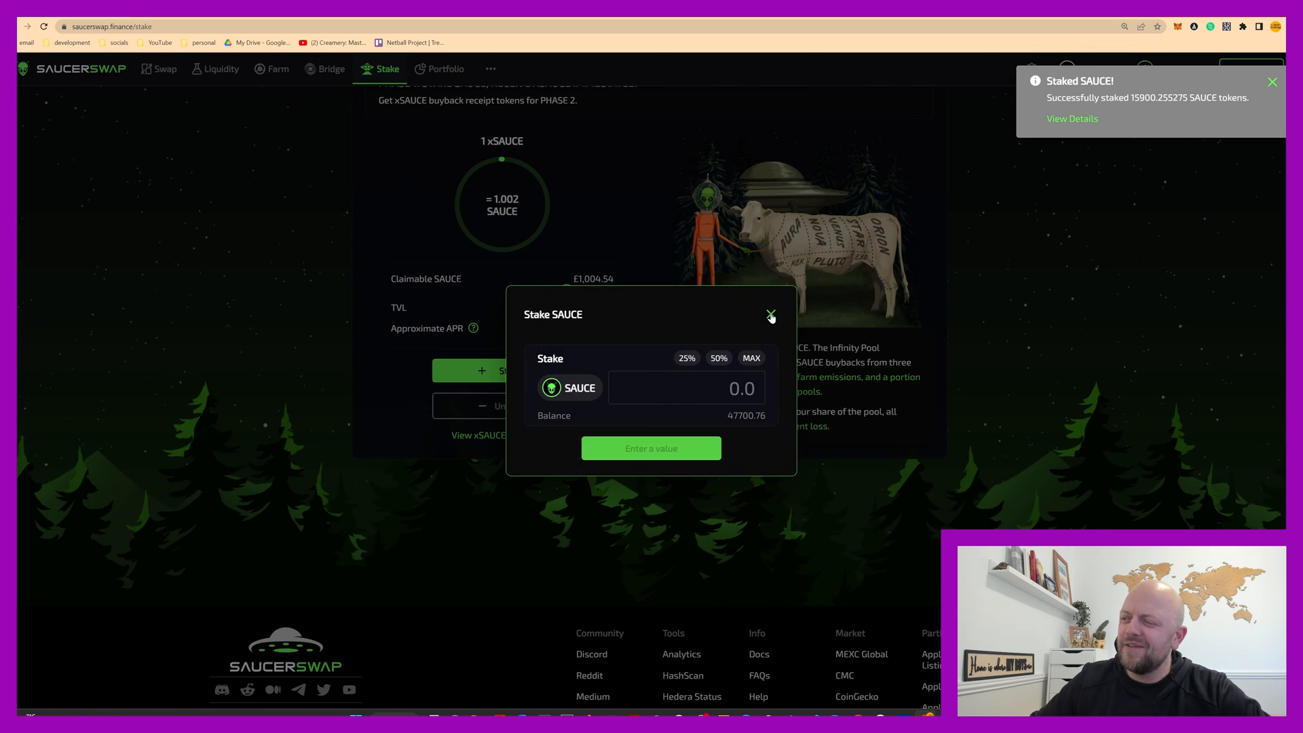
pyautogui.click(770, 316)
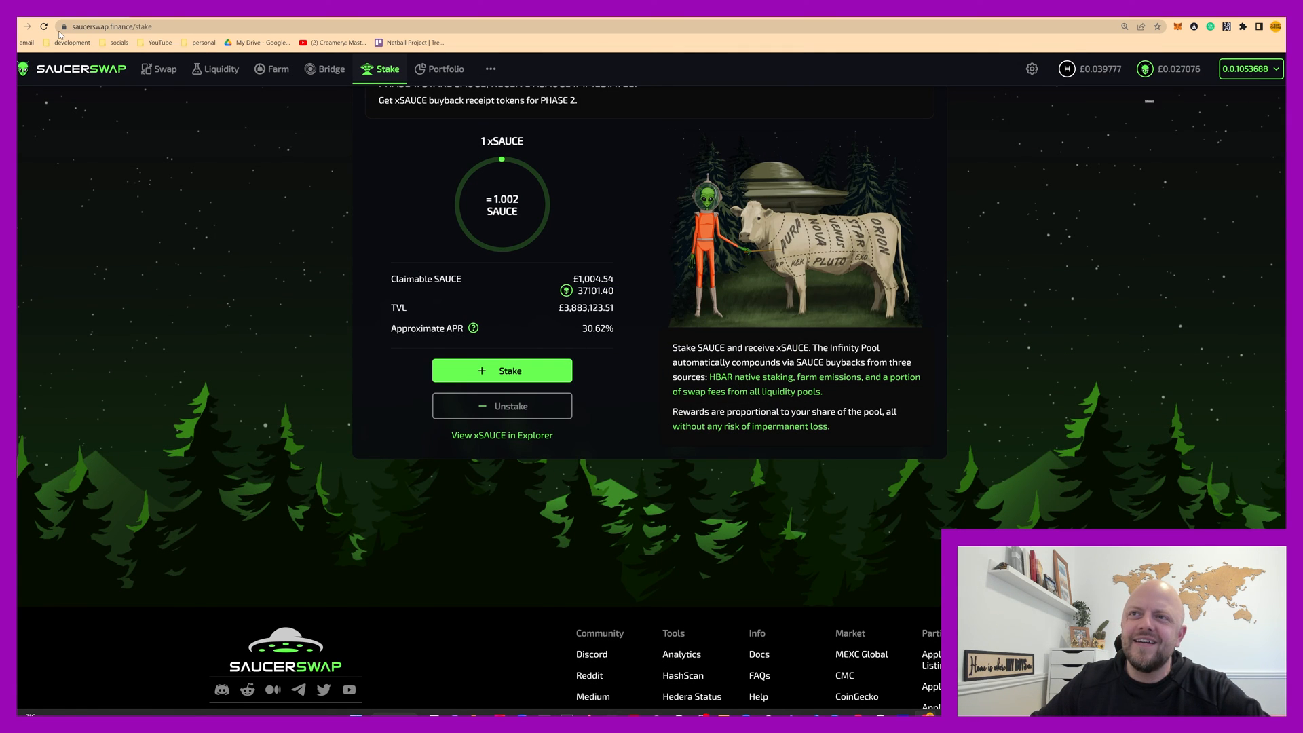
pyautogui.click(43, 26)
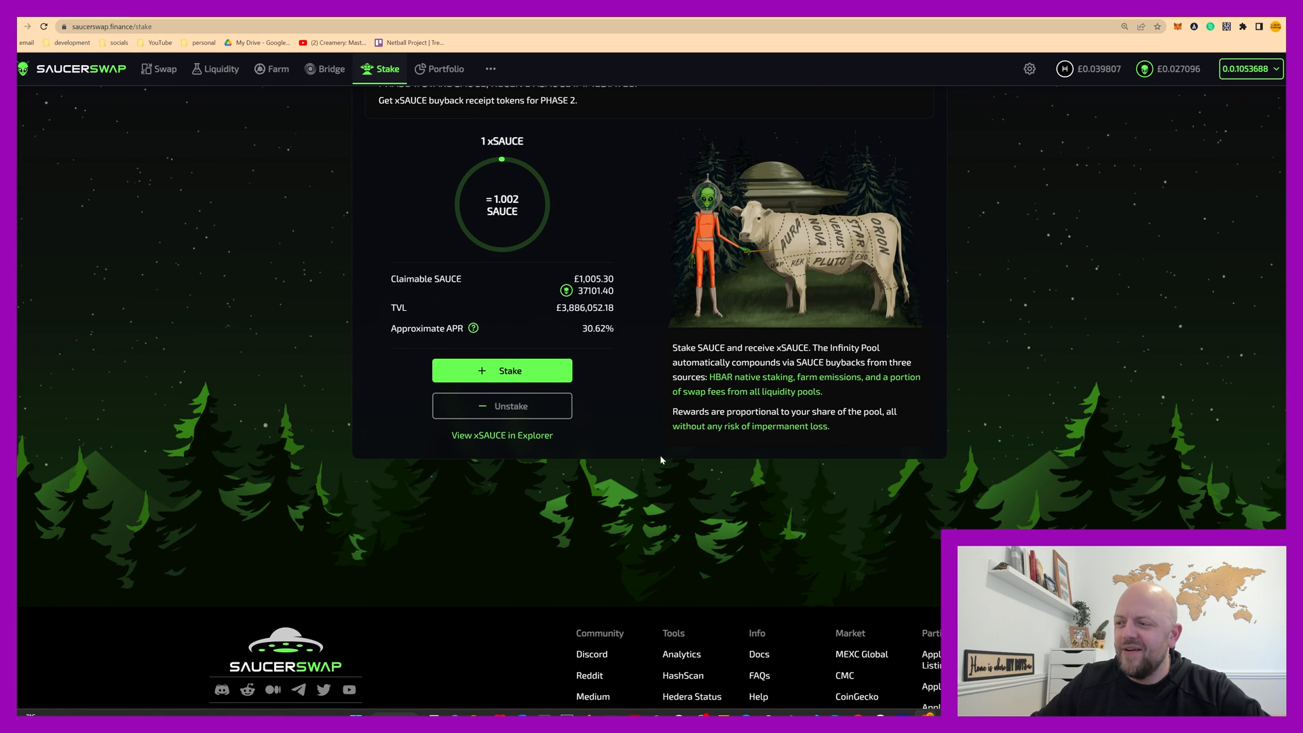
pyautogui.moveTo(383, 288)
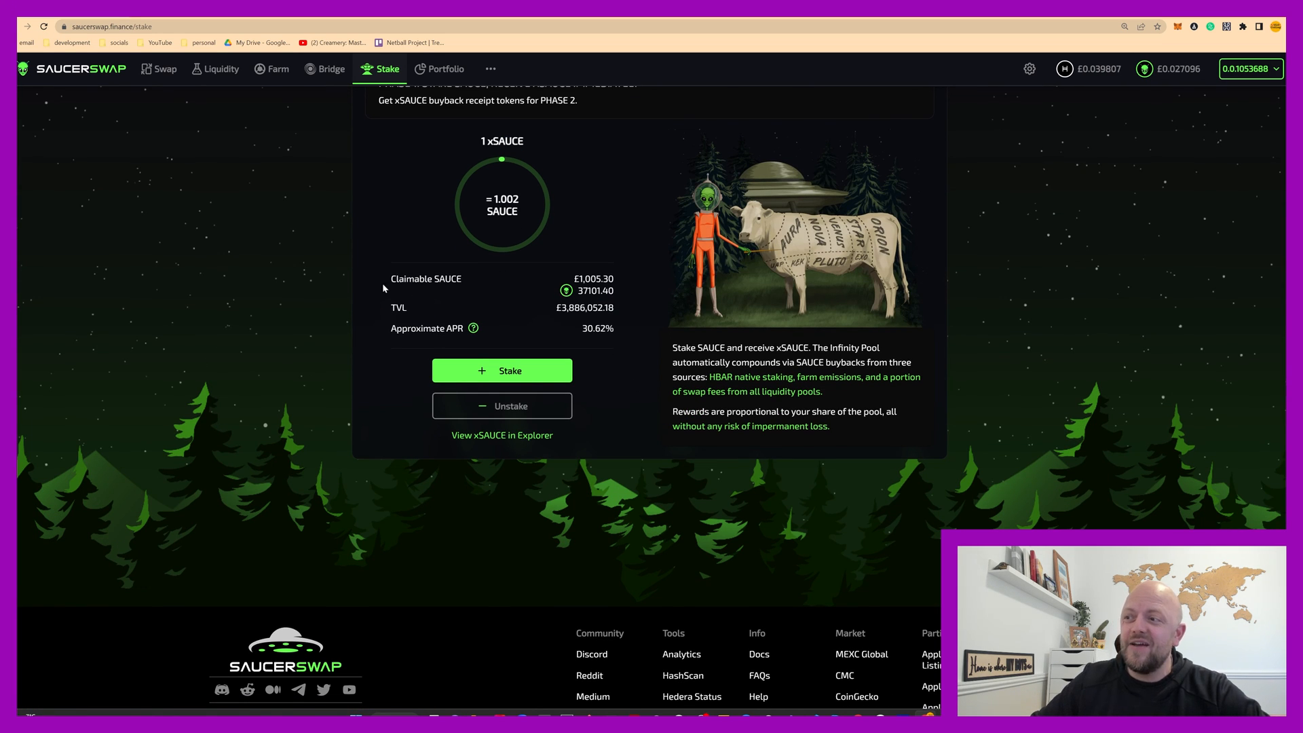
pyautogui.moveTo(517, 282)
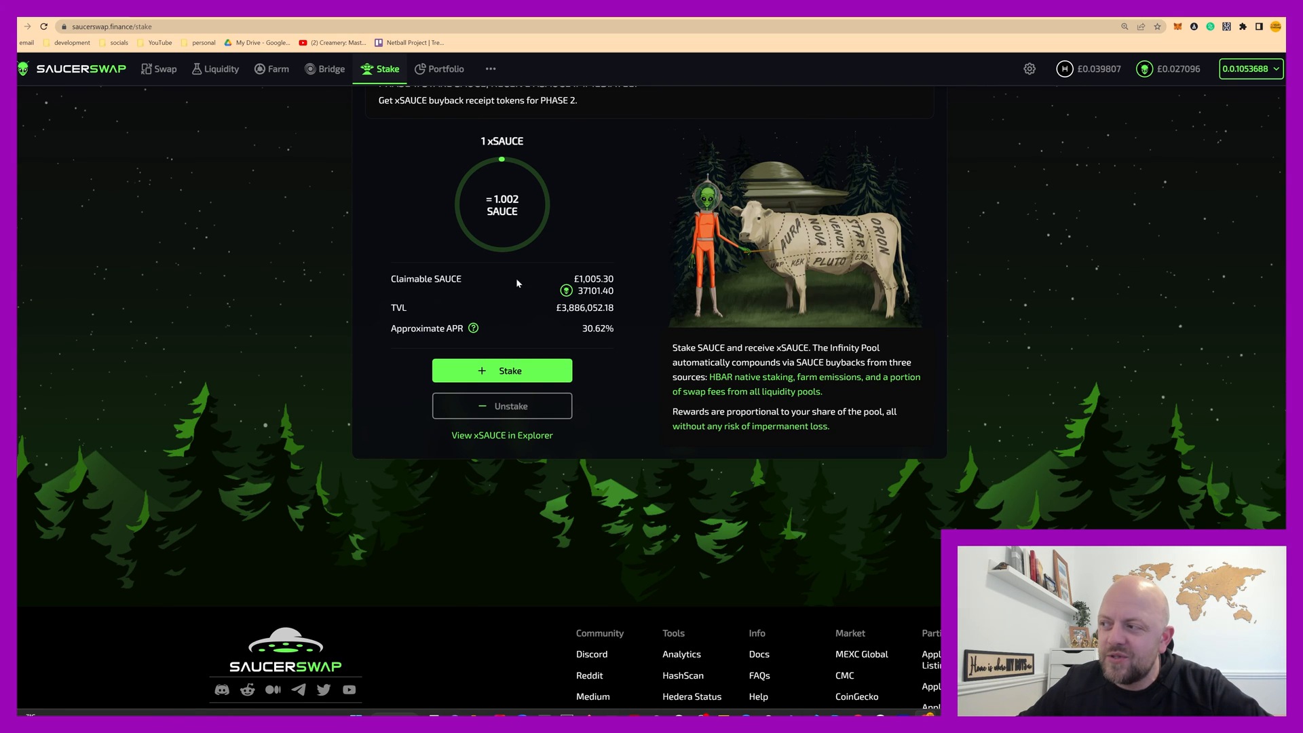
pyautogui.moveTo(630, 287)
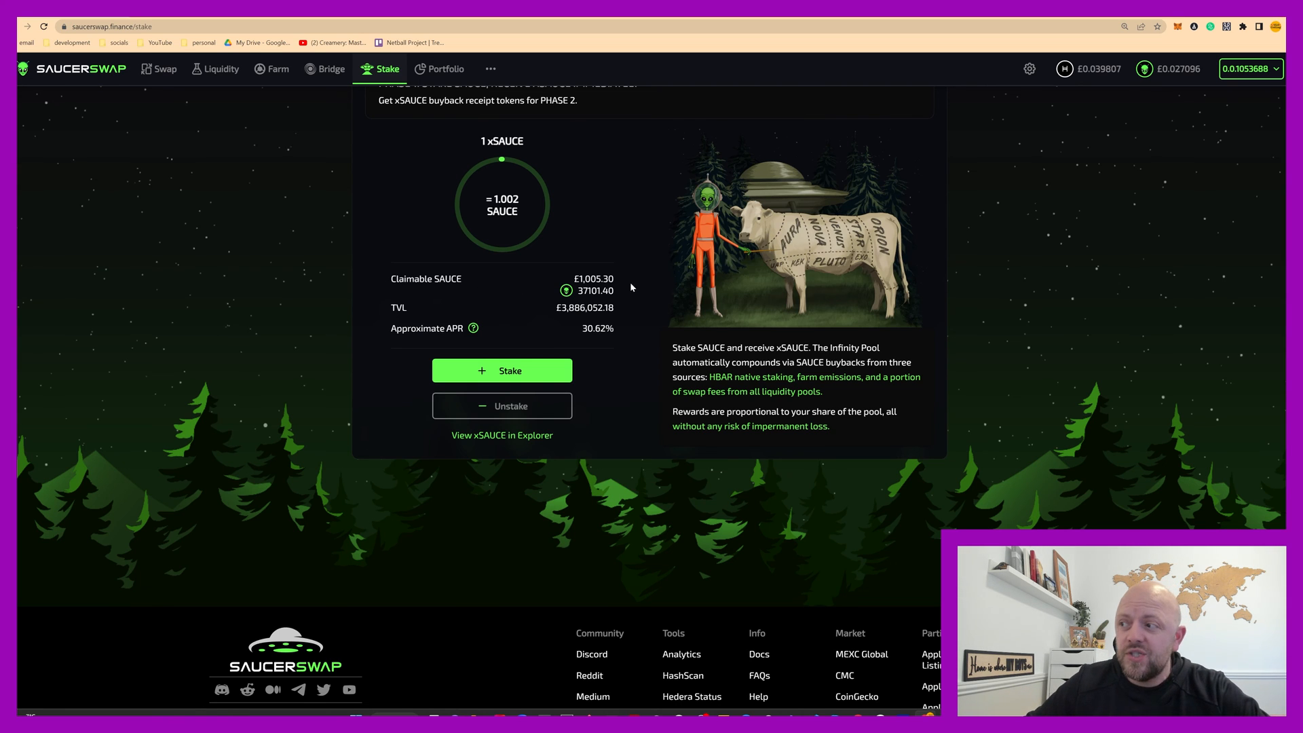
pyautogui.moveTo(547, 310)
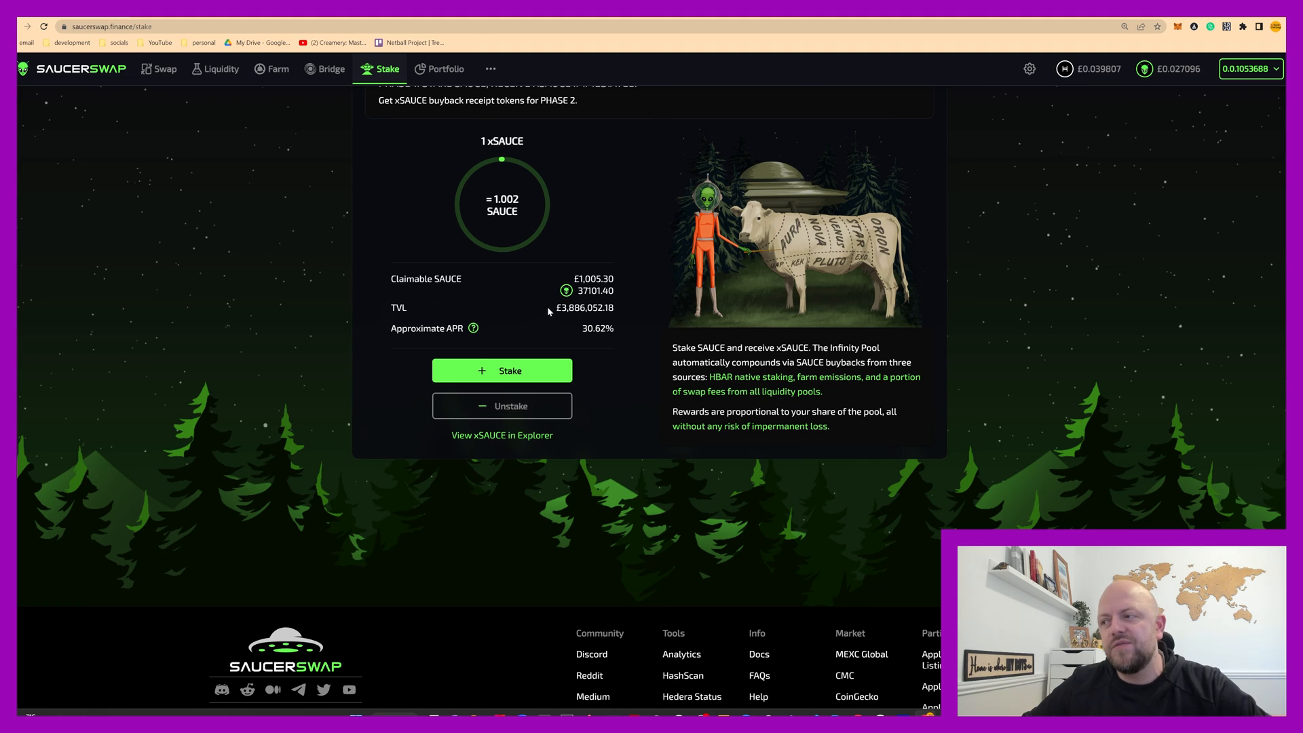
pyautogui.moveTo(479, 506)
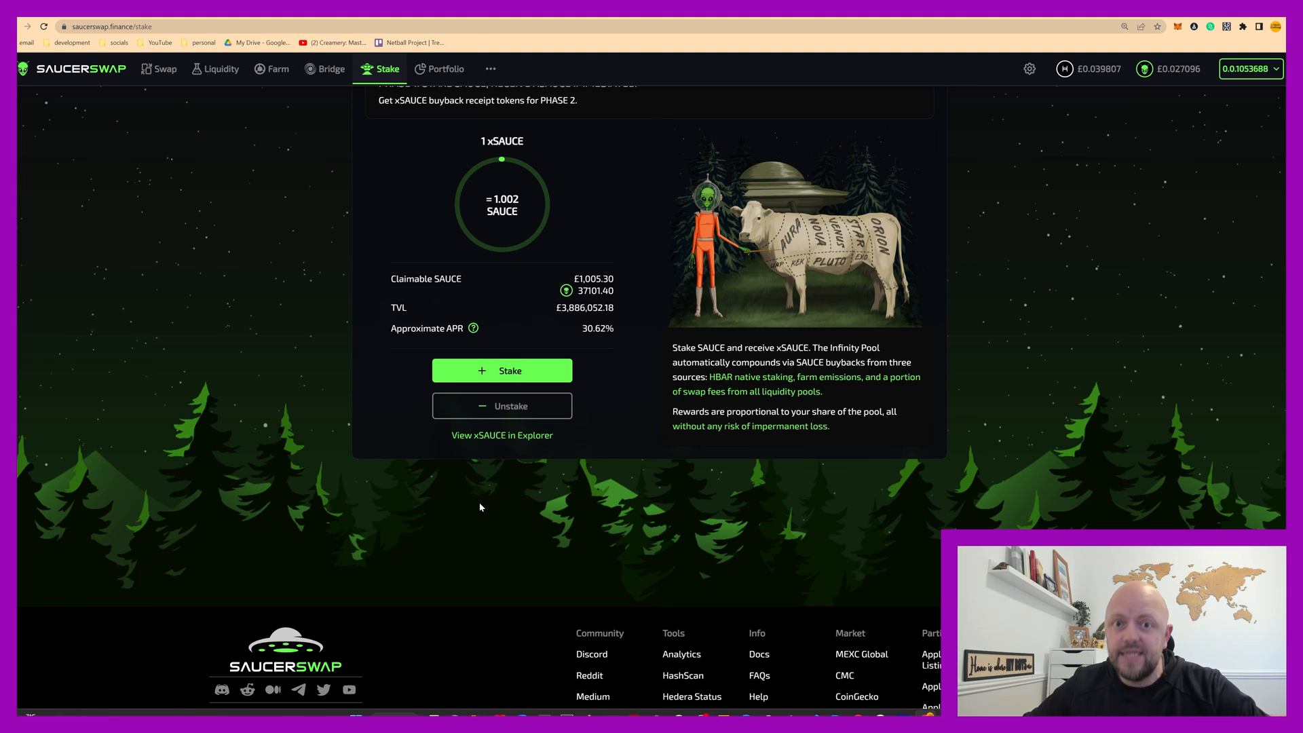
pyautogui.moveTo(473, 350)
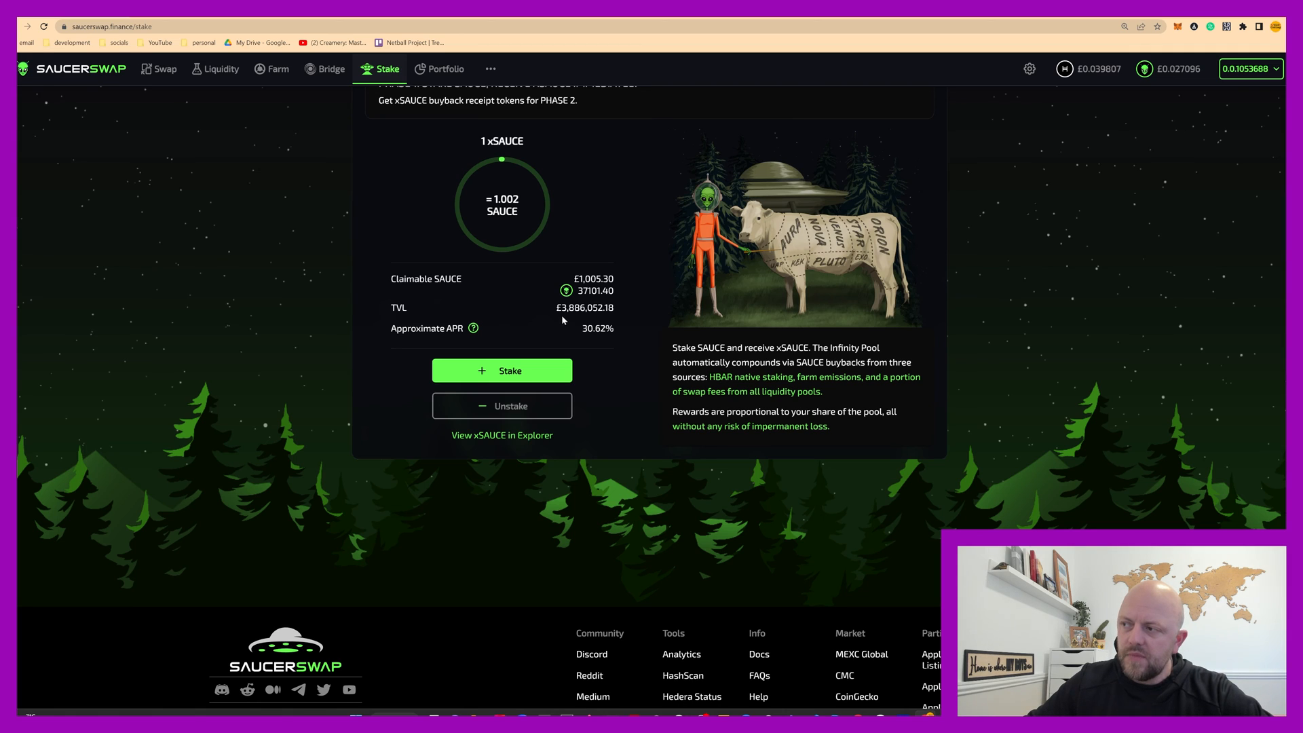
pyautogui.moveTo(575, 318)
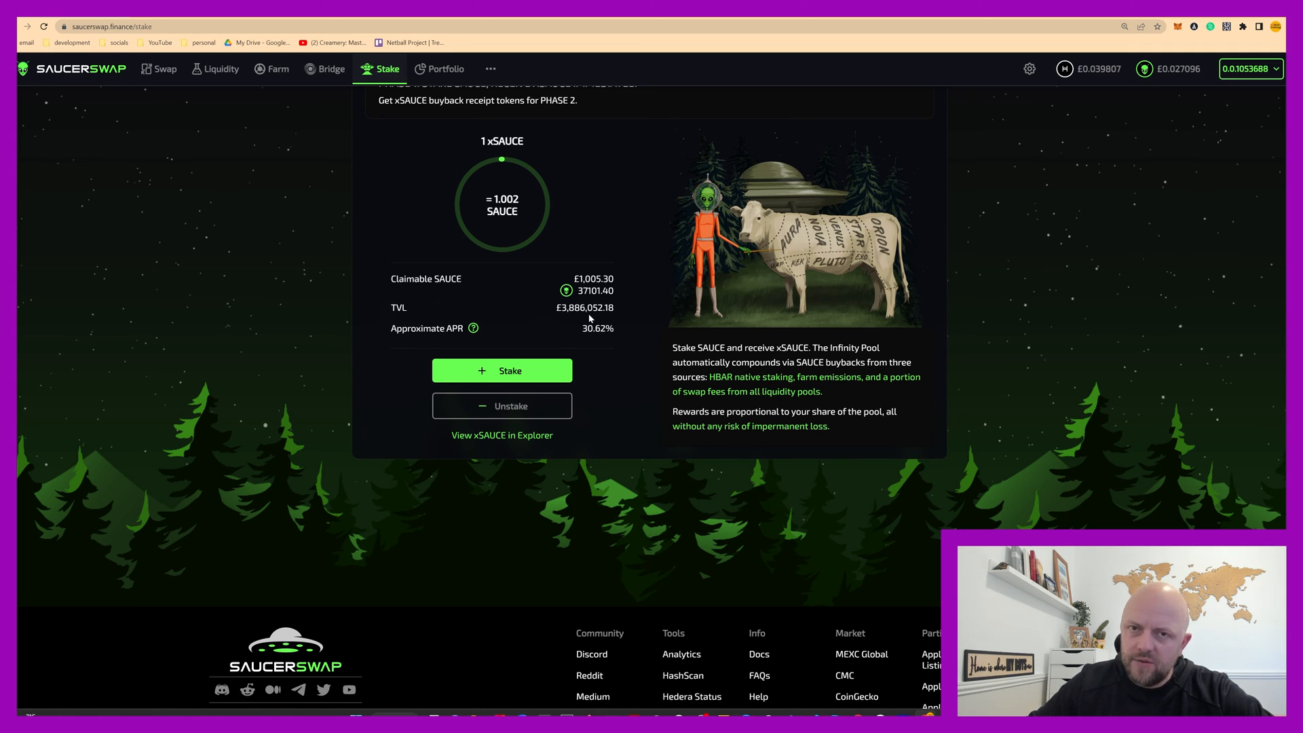
pyautogui.moveTo(401, 262)
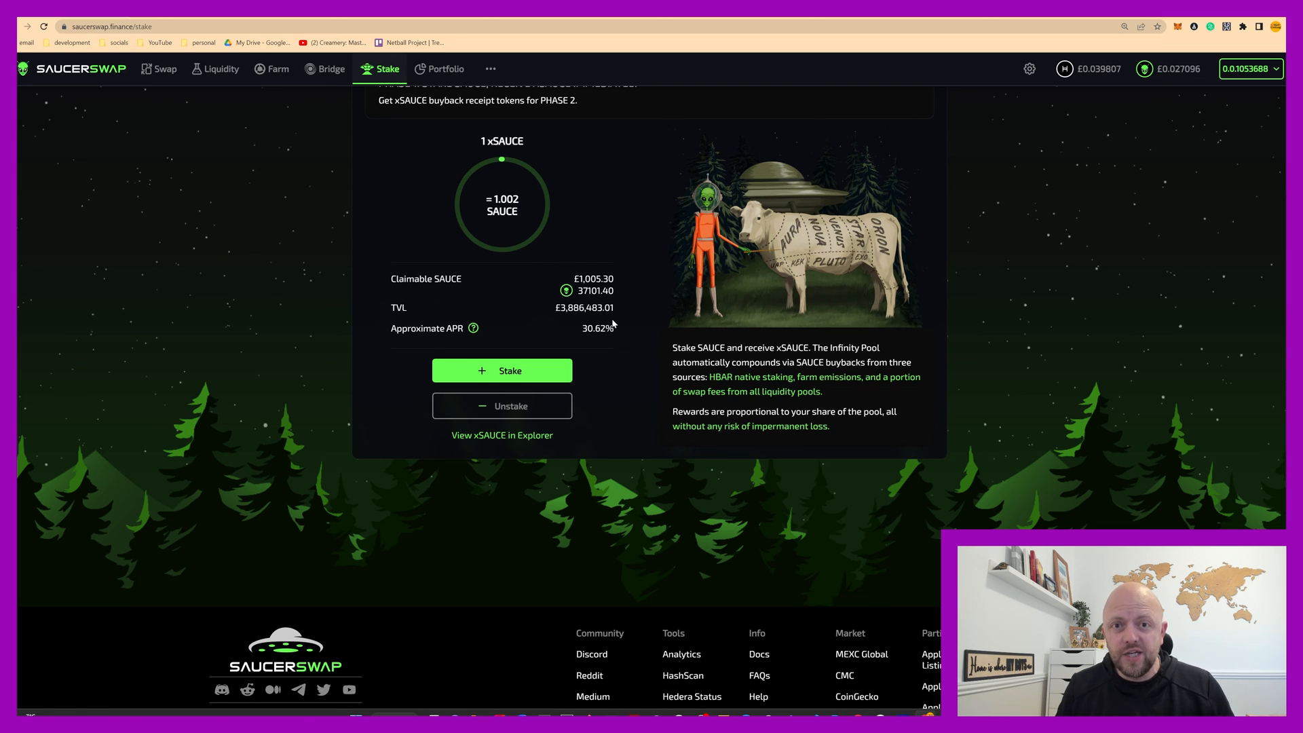
pyautogui.moveTo(631, 377)
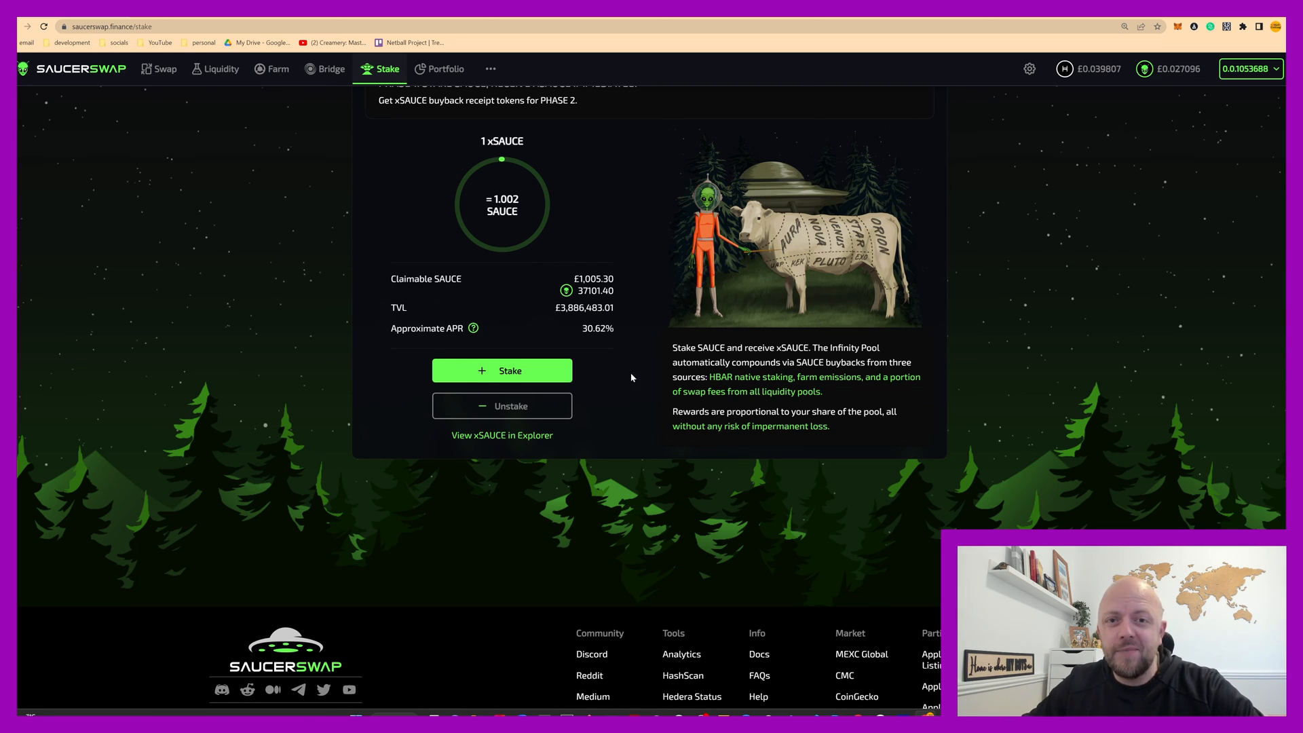
pyautogui.moveTo(411, 375)
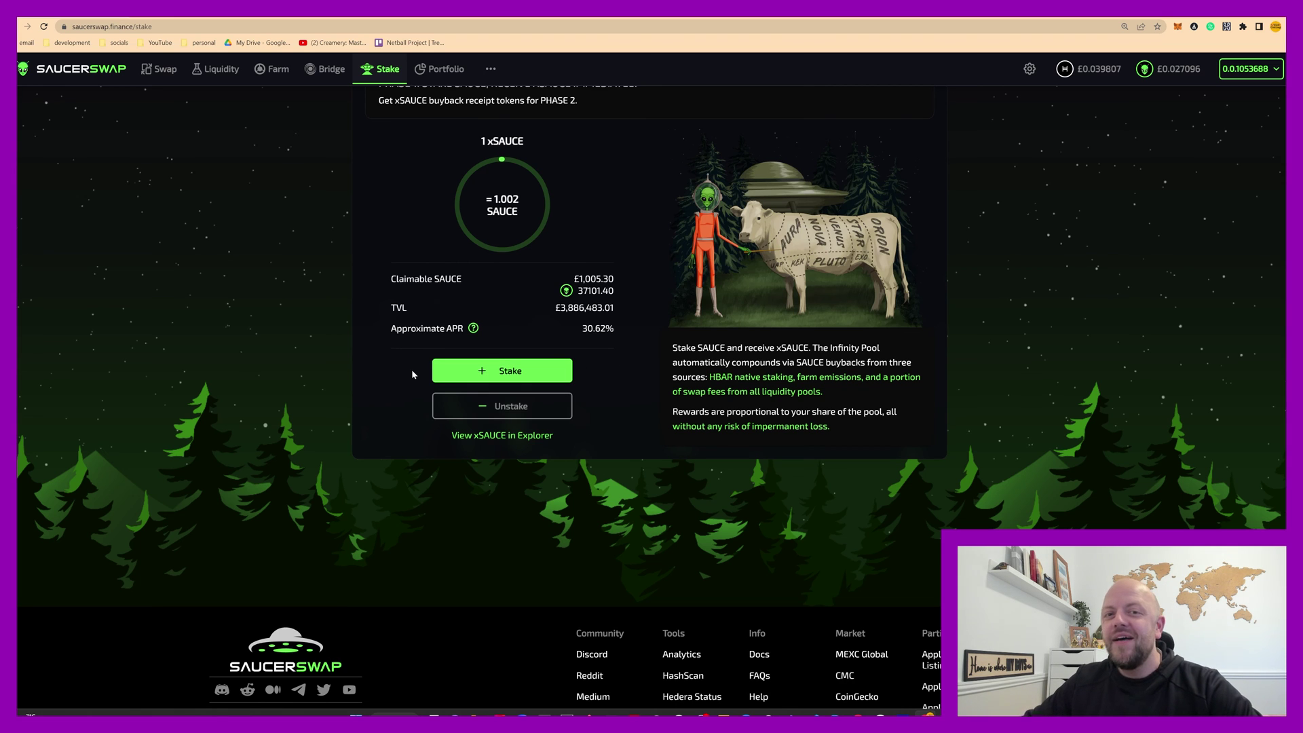